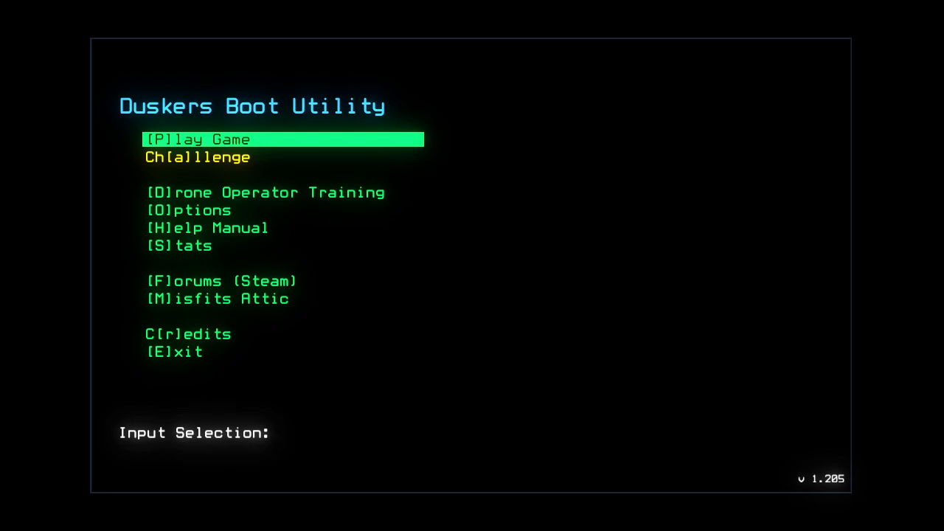
mouse_move(391, 459)
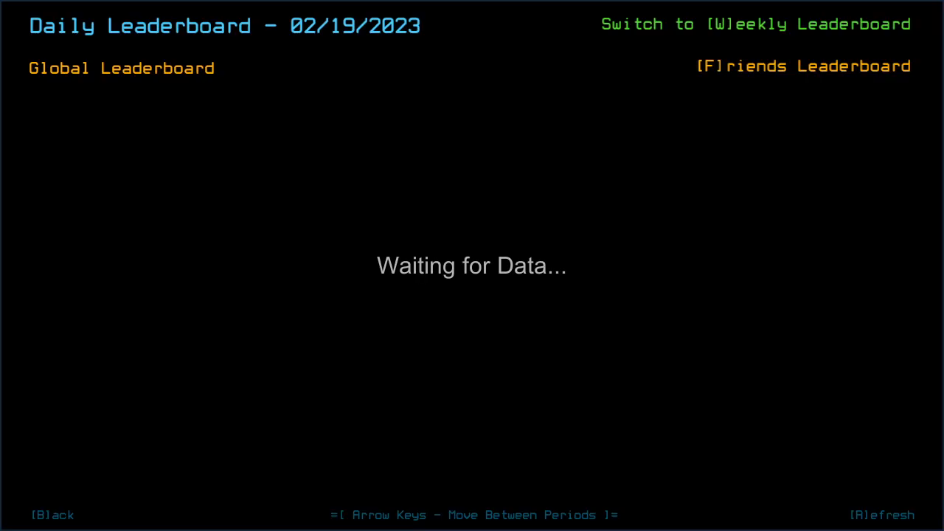
- Show the 02/18/2023 leaderboard's first page with ranks 1 through 10
key("Left")
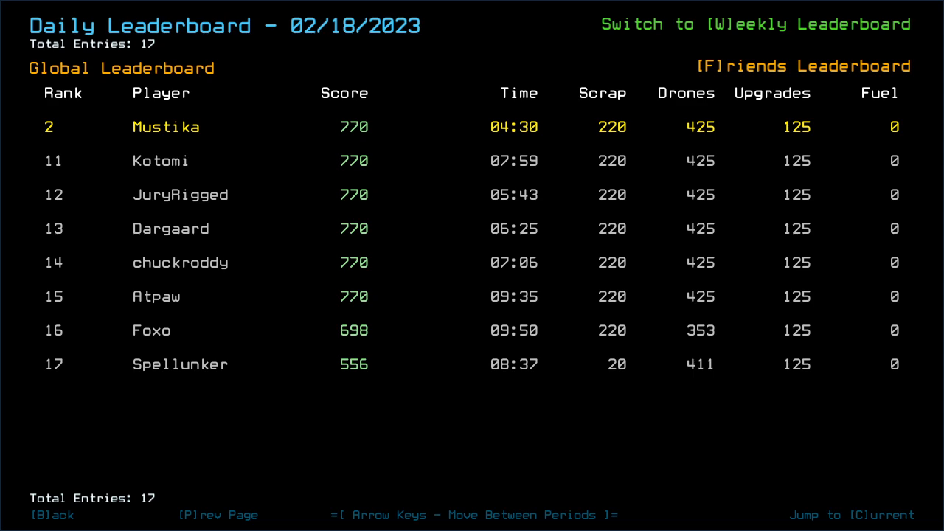
left_click(209, 513)
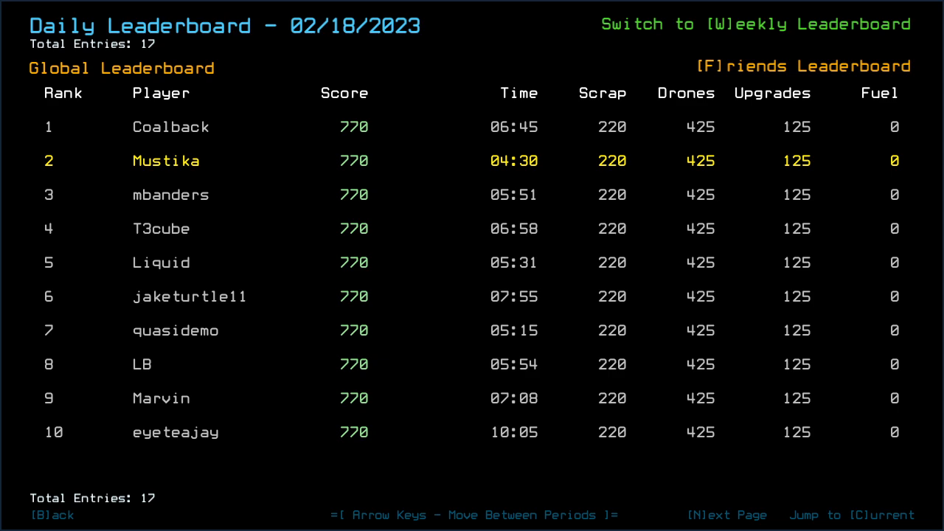
mouse_move(510, 469)
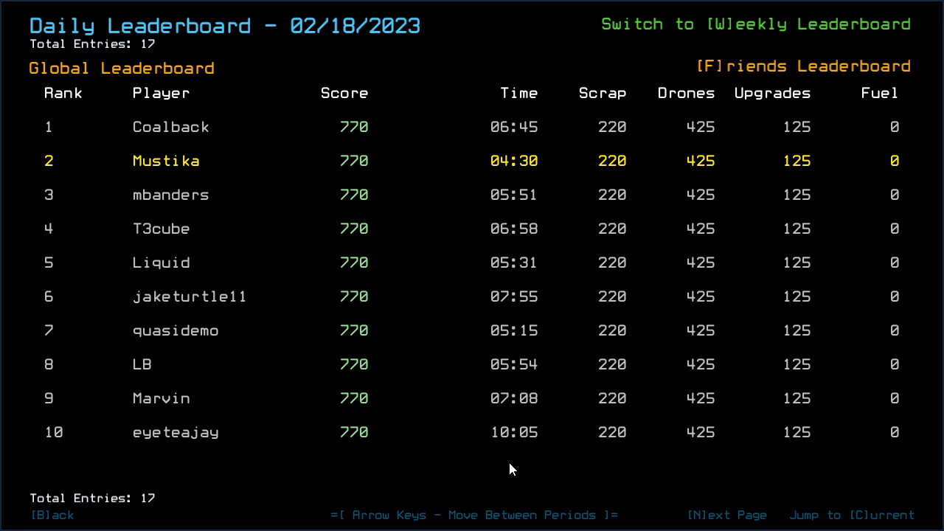
mouse_move(496, 435)
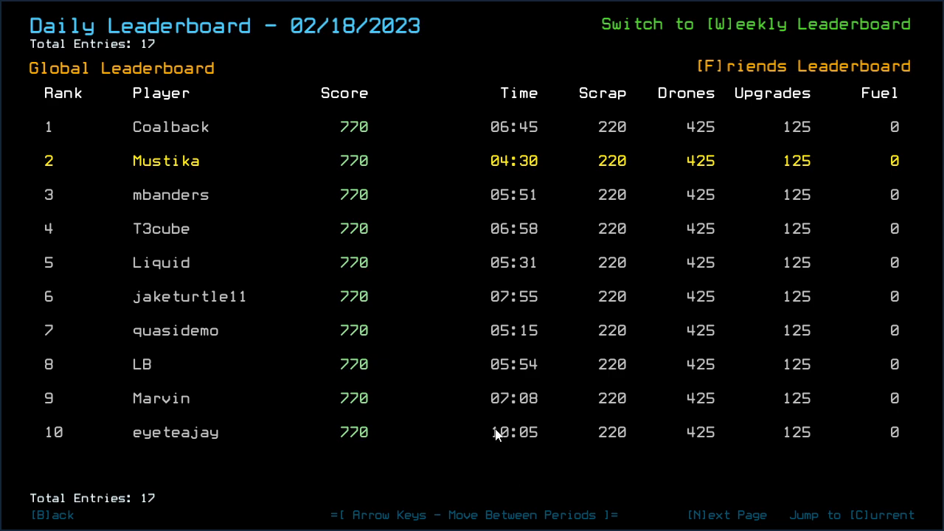
mouse_move(461, 362)
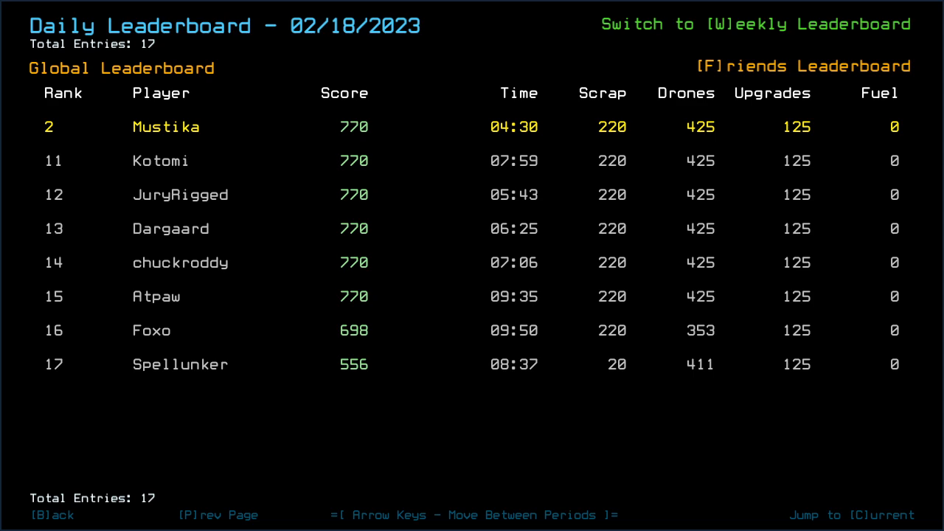
key("b")
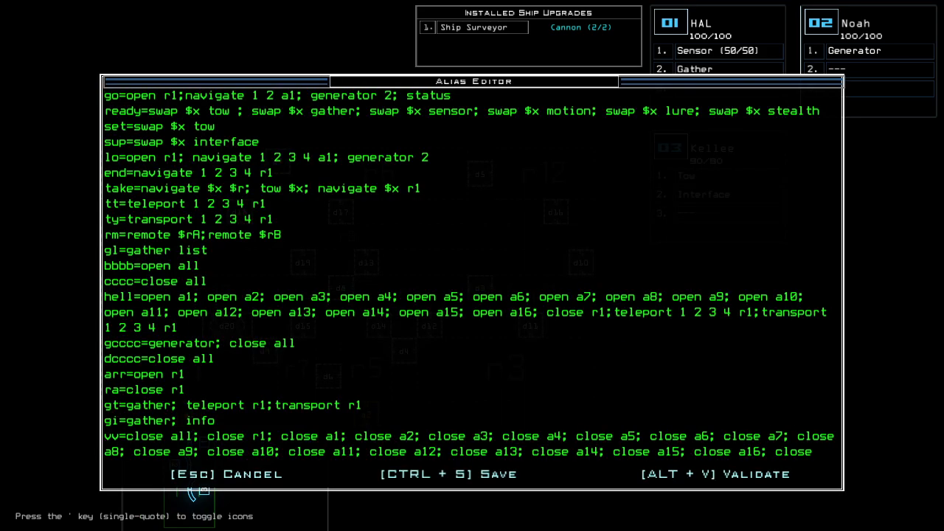
- Cancel the alias editor and enter 'set 2;s' in the console
key("Escape")
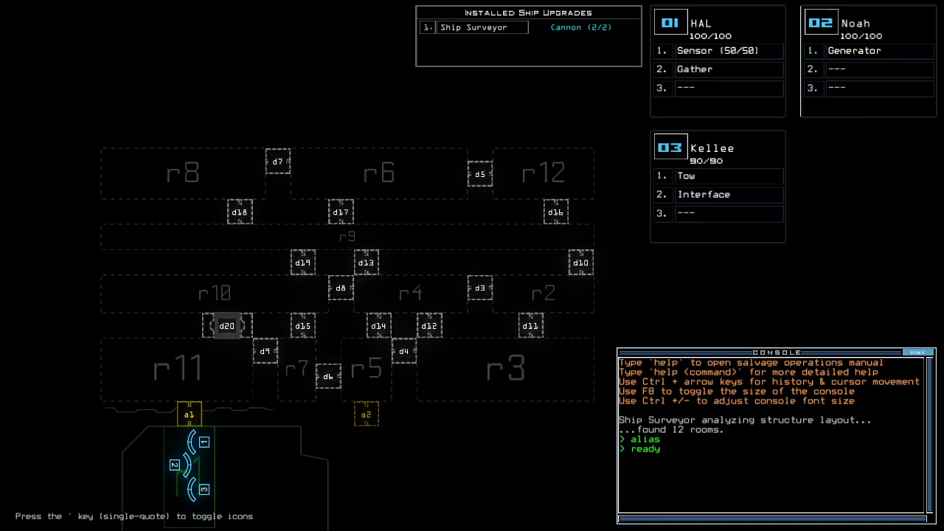
type("set 2;s")
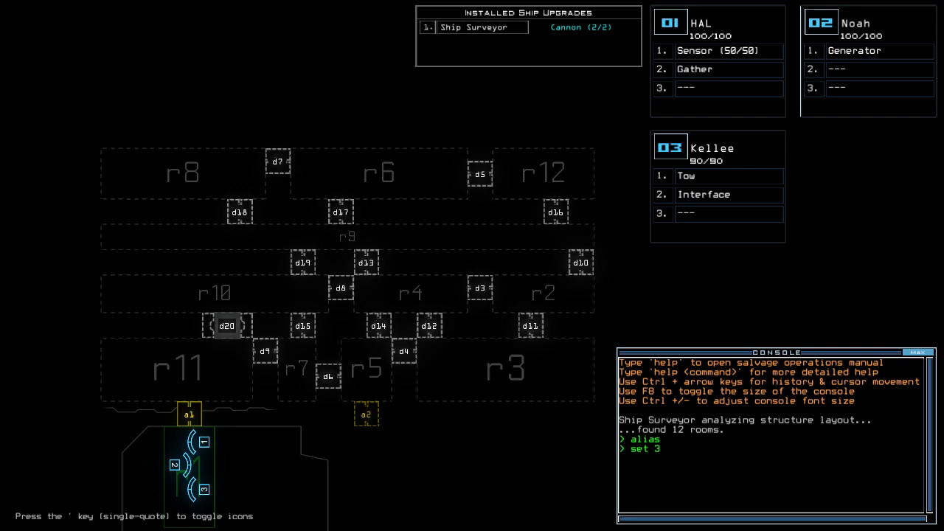
- Request the ship status and swap the tow upgrade between drones via 'swap 3 i'
type("status")
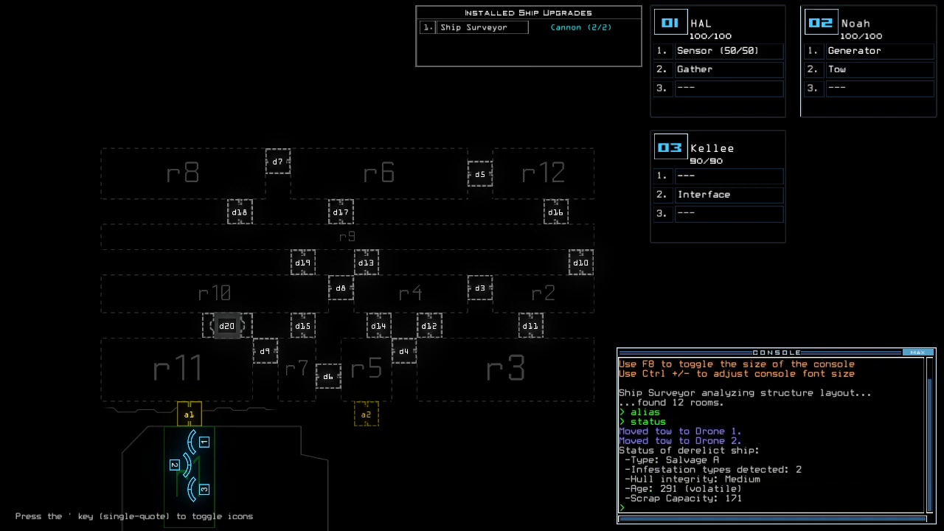
type("se")
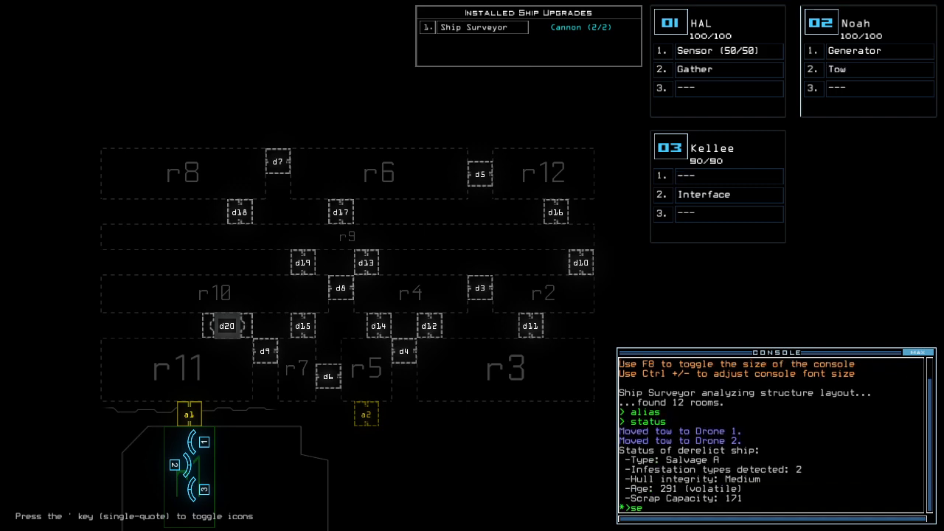
type("swap 3 i")
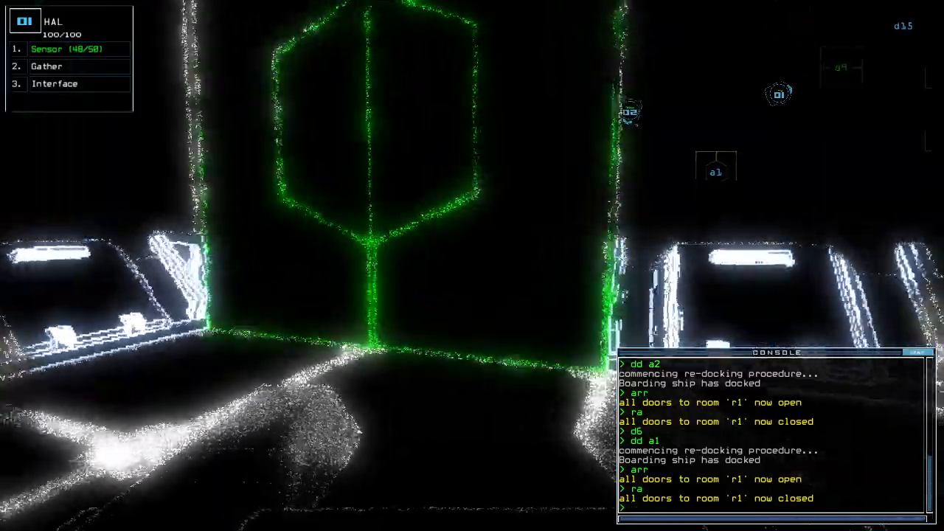
- Open door d20 ahead of the drones
type("d20")
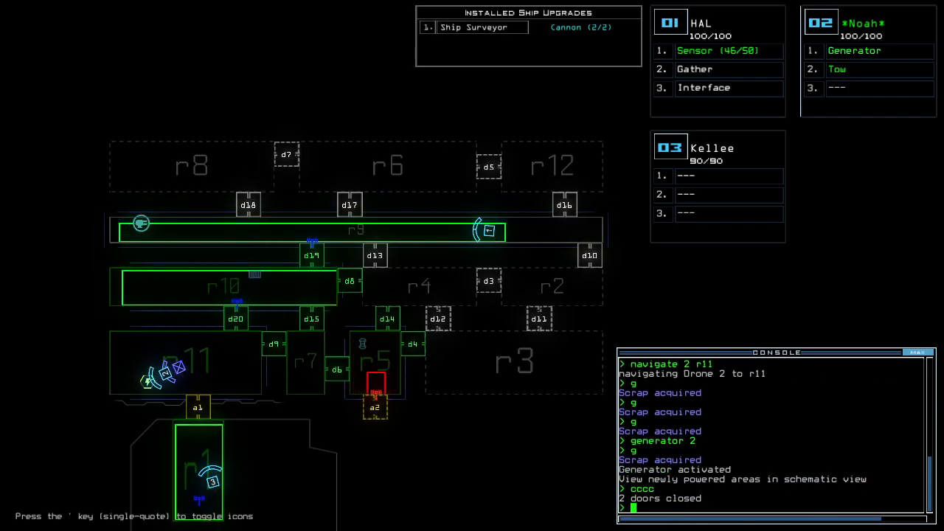
- Begin the next console command for drone 2's work in r11
key("'")
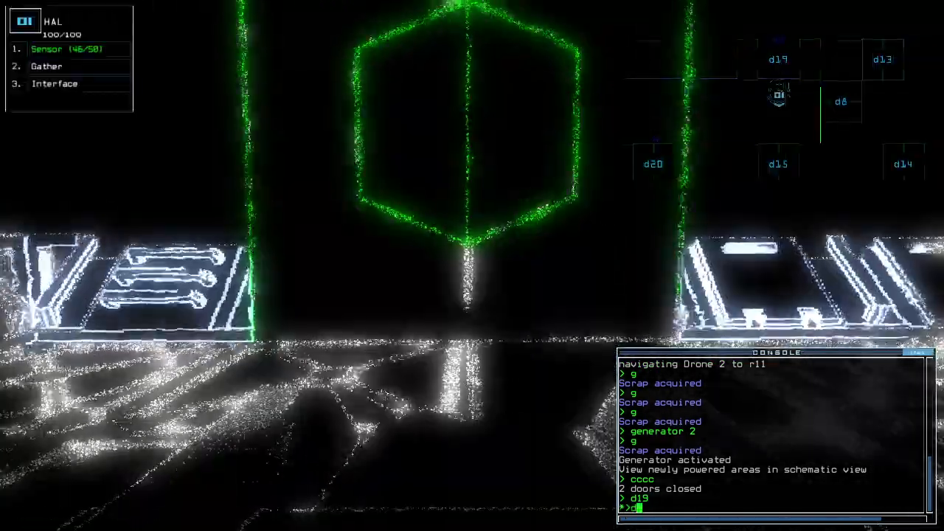
- Open door d15 and close the doors behind the drones with 'cccc'
type("d15")
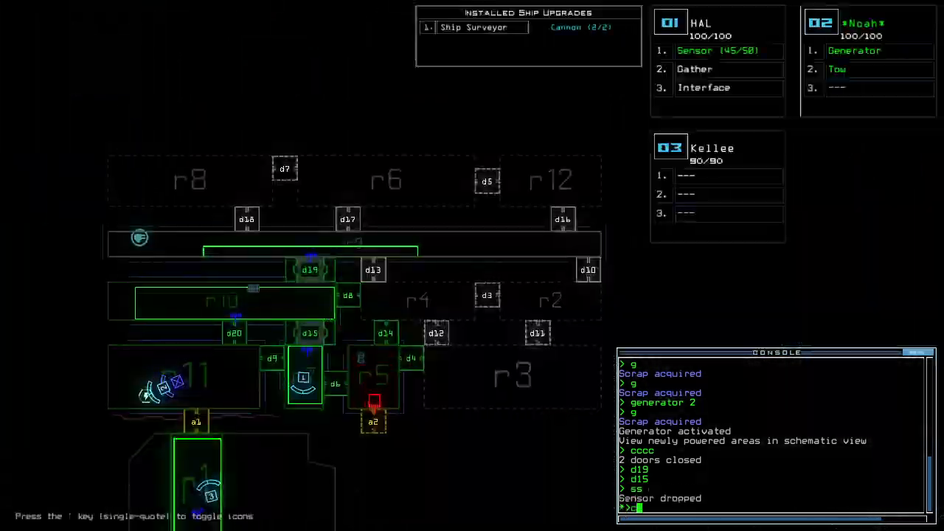
type("cccc")
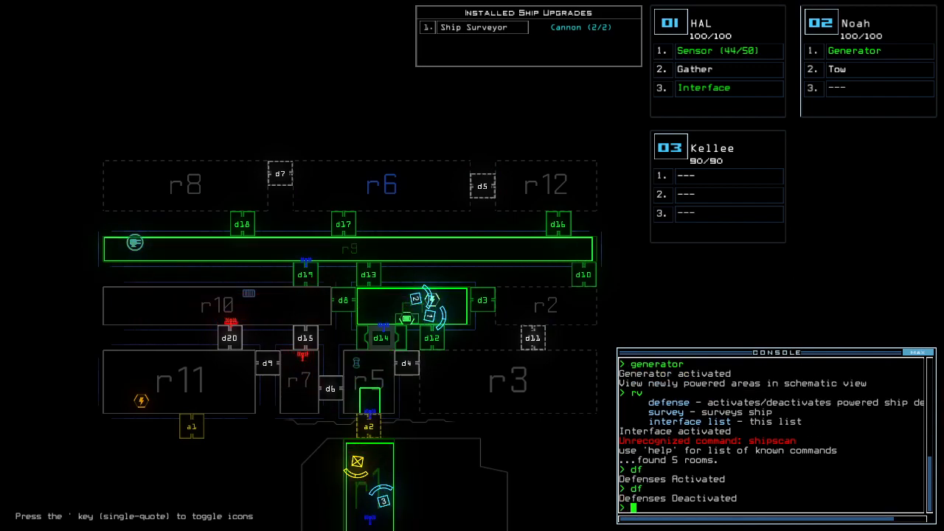
- Open doors d17 and d3 to funnel the r9 enemies into the defenses
type("d17")
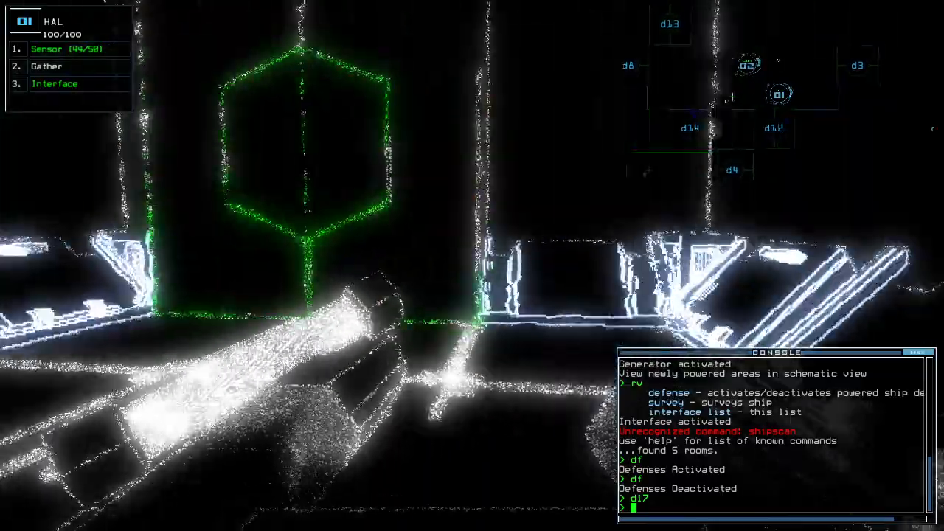
type("d3")
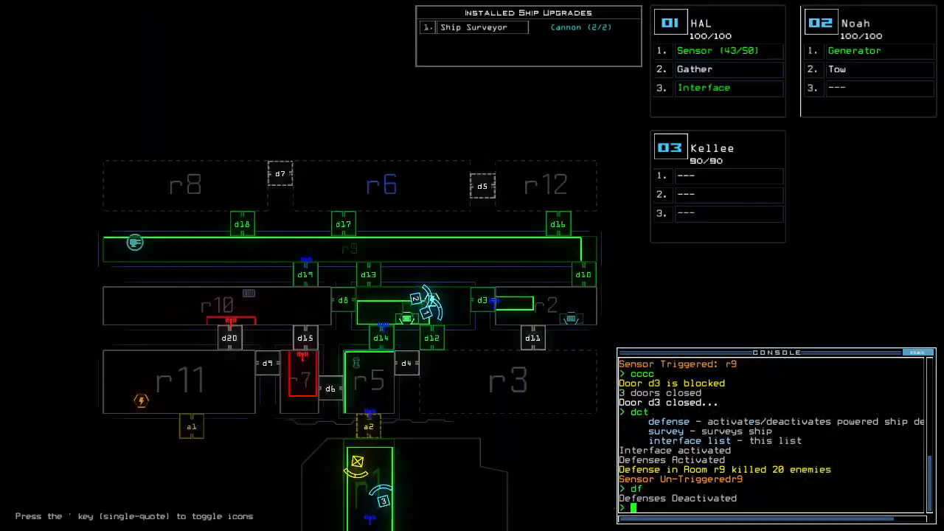
- Send the sweep toward room r6 and open door d12
type("f r6")
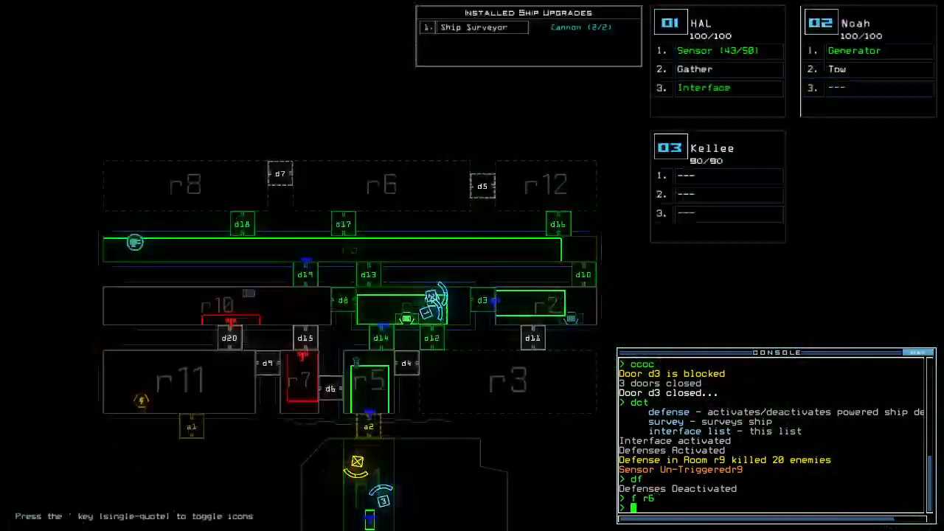
type("d12")
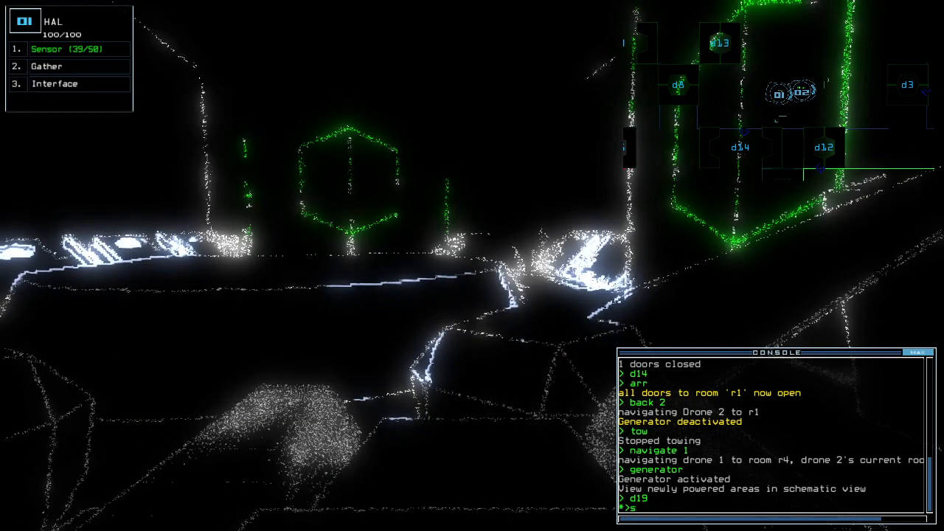
- Swap drone 2's upgrade in and send it back to r1 with 'back 2'
type("swap in")
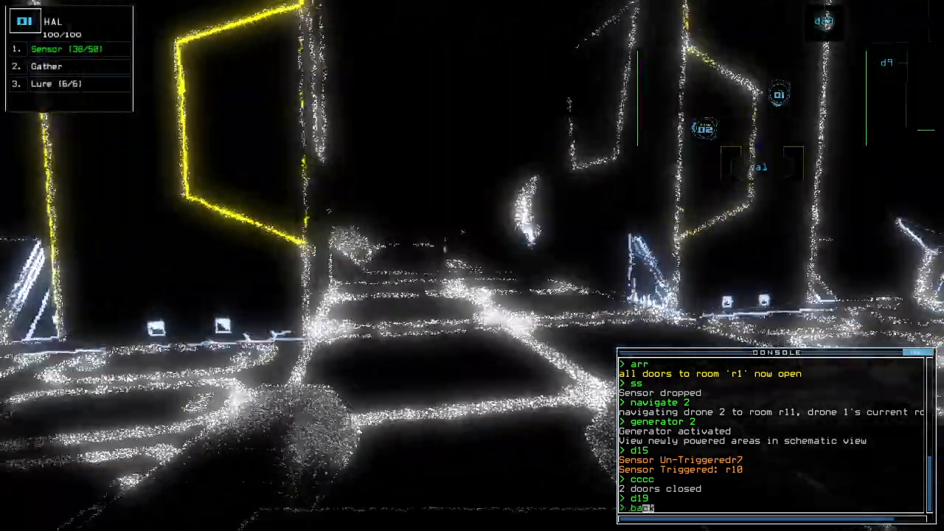
type("back 2")
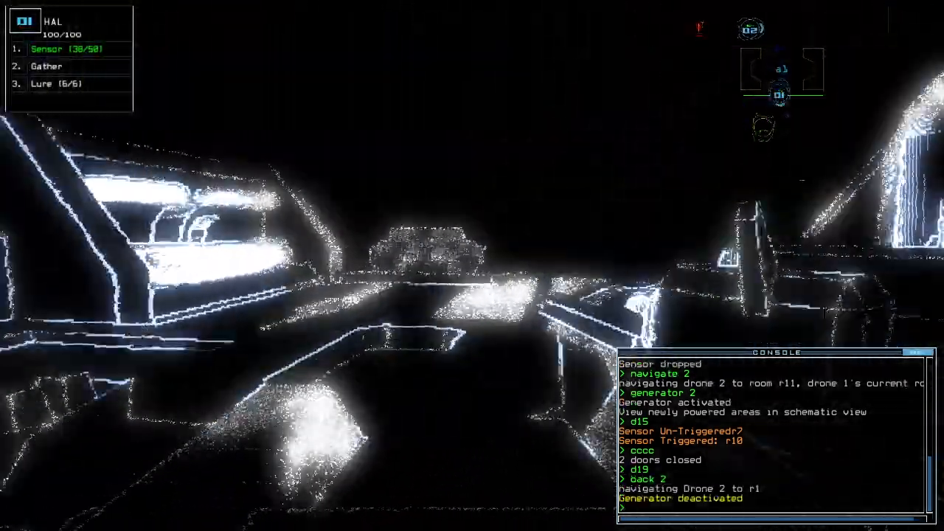
- Fire the cannon at rooms r9 and r10 to end the mission at 975 points
type("cannon")
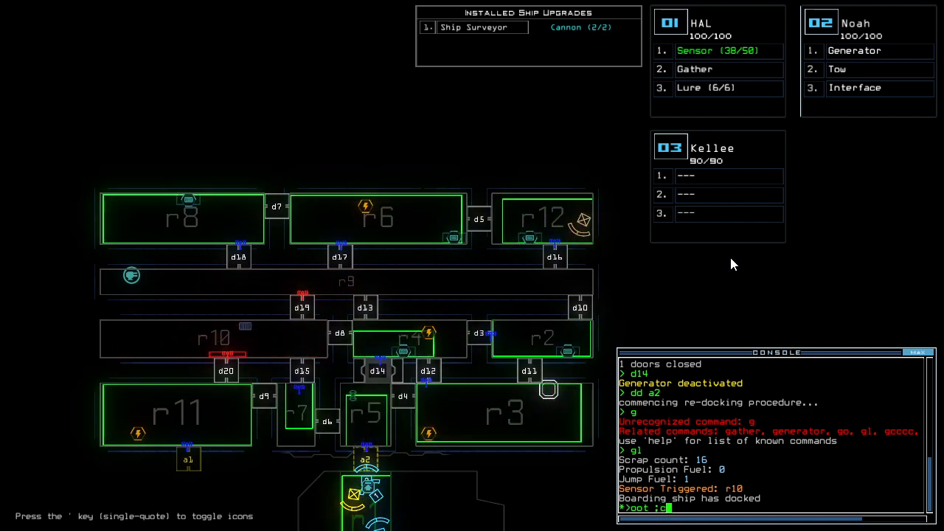
type("annon r9 ;cannon r")
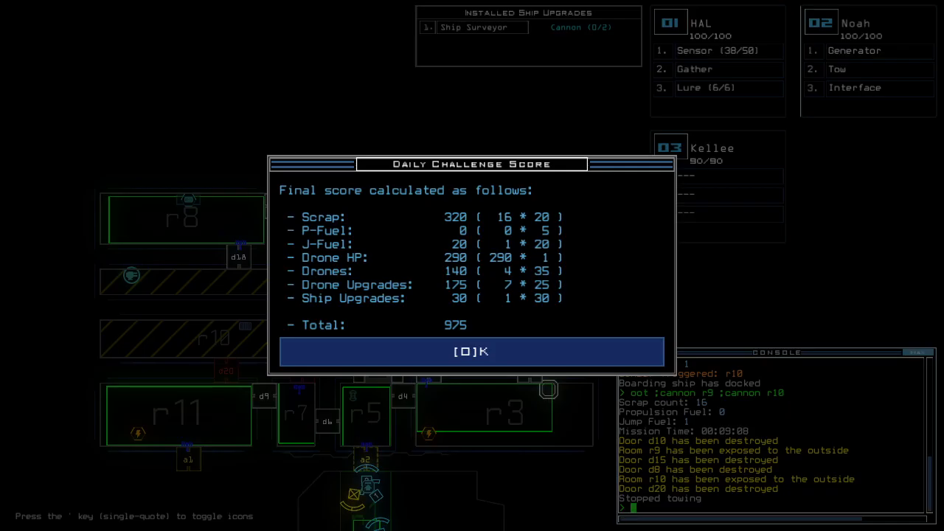
- Accept the daily challenge score and bring up the daily leaderboard ranking the run first with 975
left_click(470, 351)
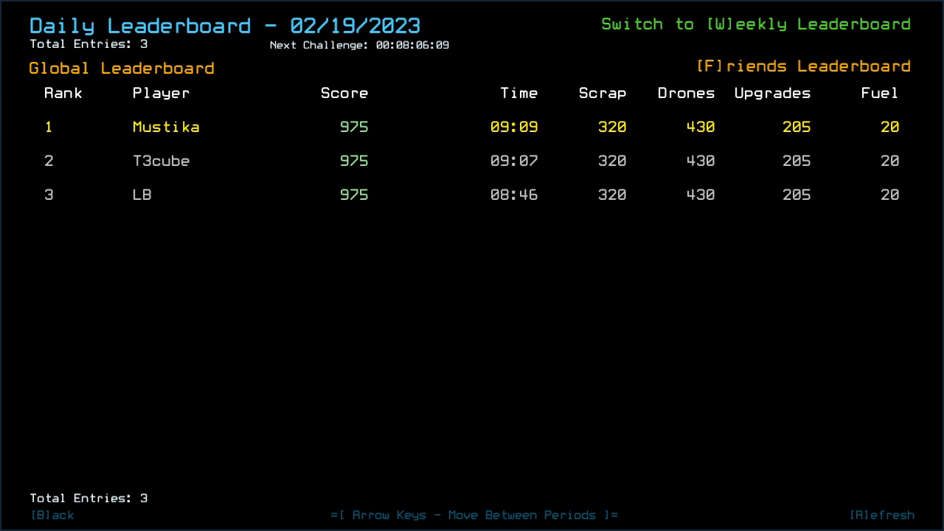
left_click(45, 516)
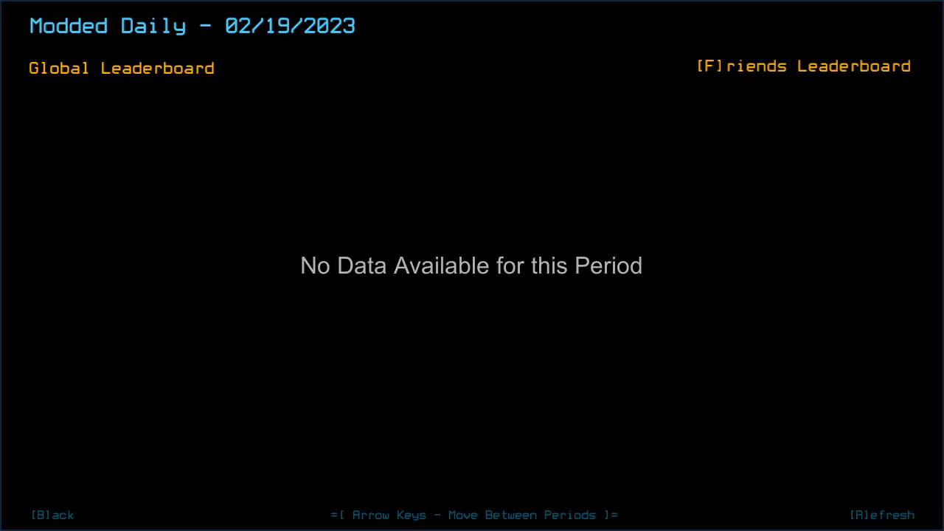
- Step between leaderboard periods to land on the 02/18/2023 Modded Daily board with five entries
key("Left")
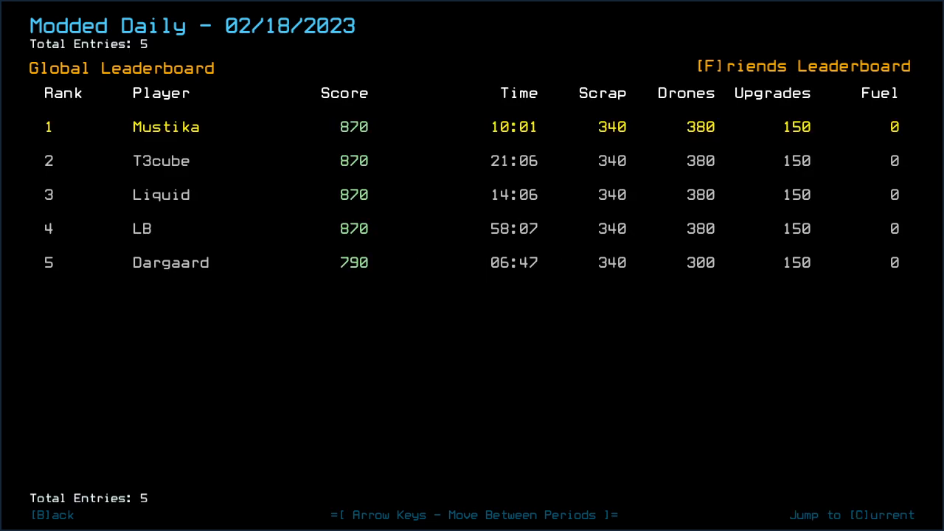
key("Right")
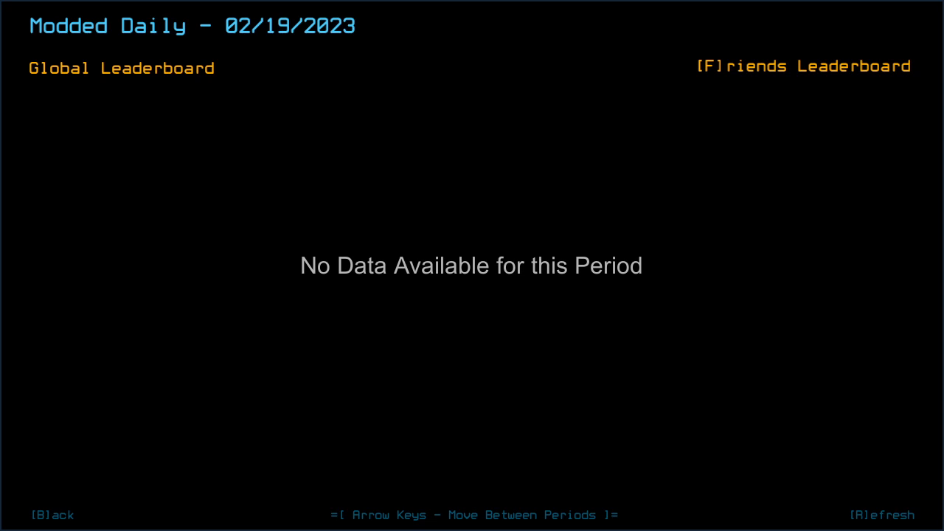
key("Left")
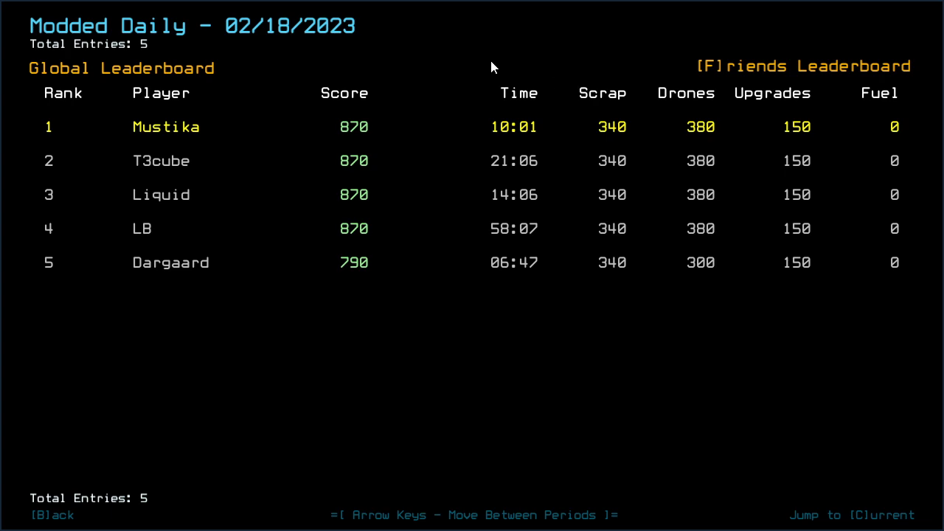
mouse_move(493, 66)
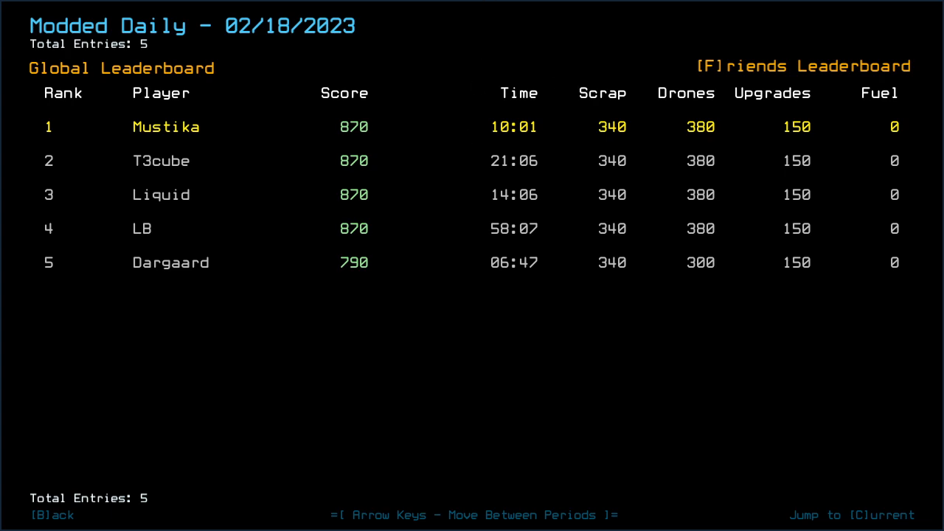
mouse_move(548, 21)
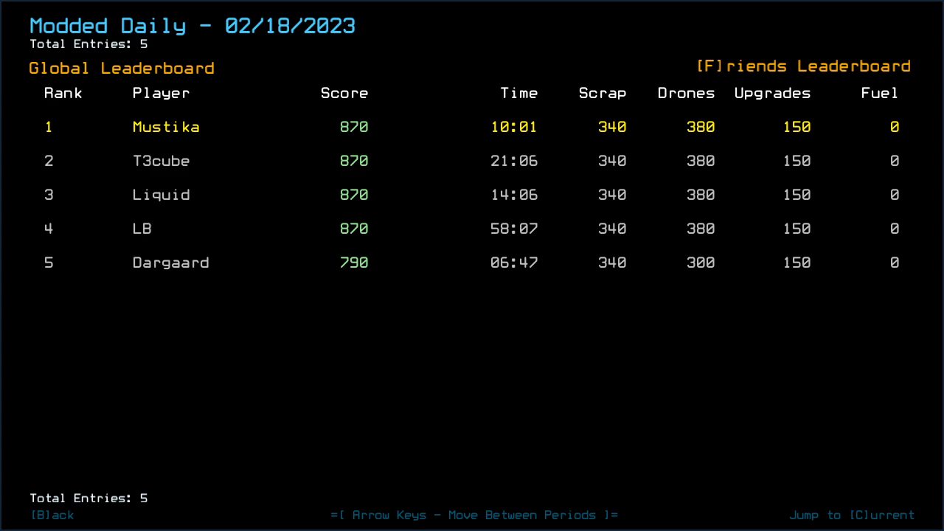
mouse_move(410, 36)
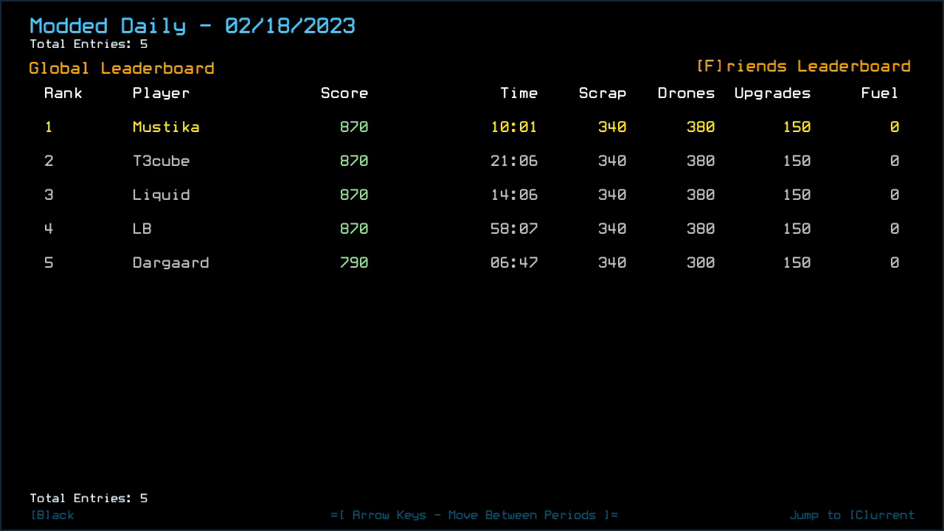
mouse_move(508, 460)
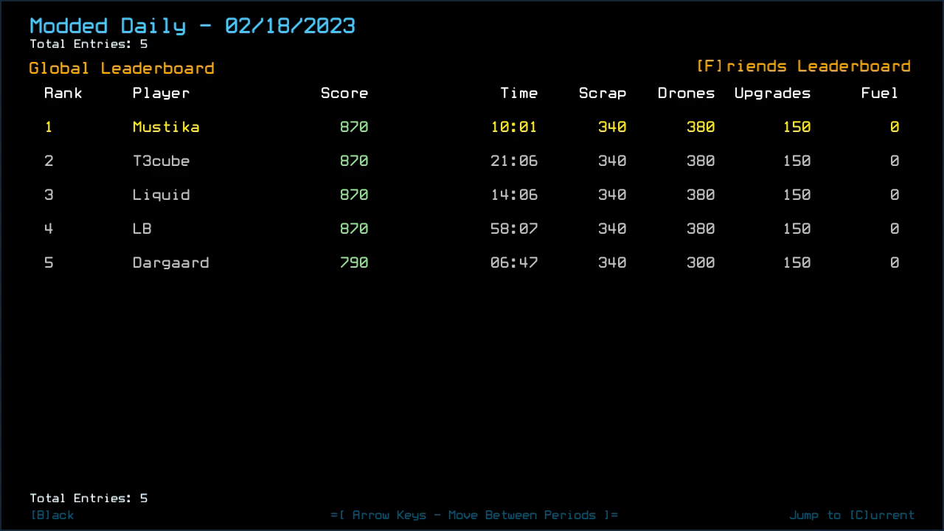
mouse_move(614, 422)
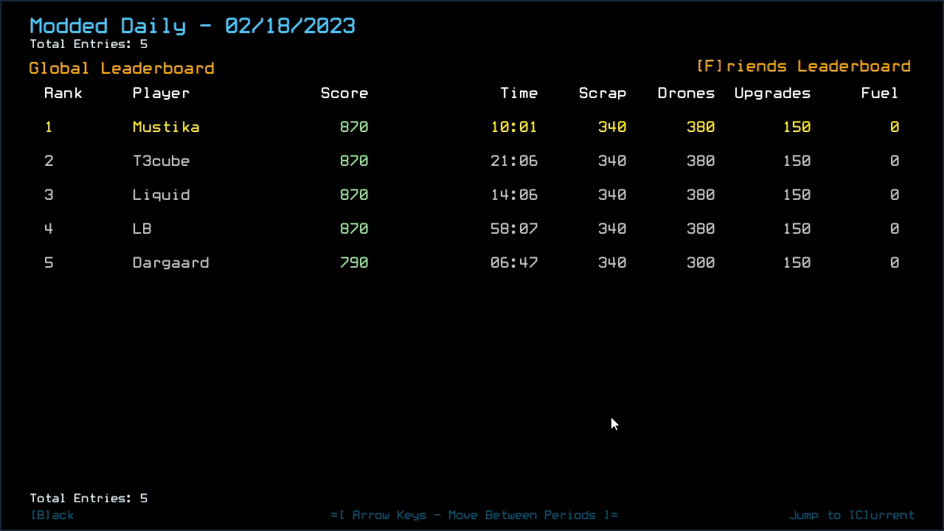
key("Right")
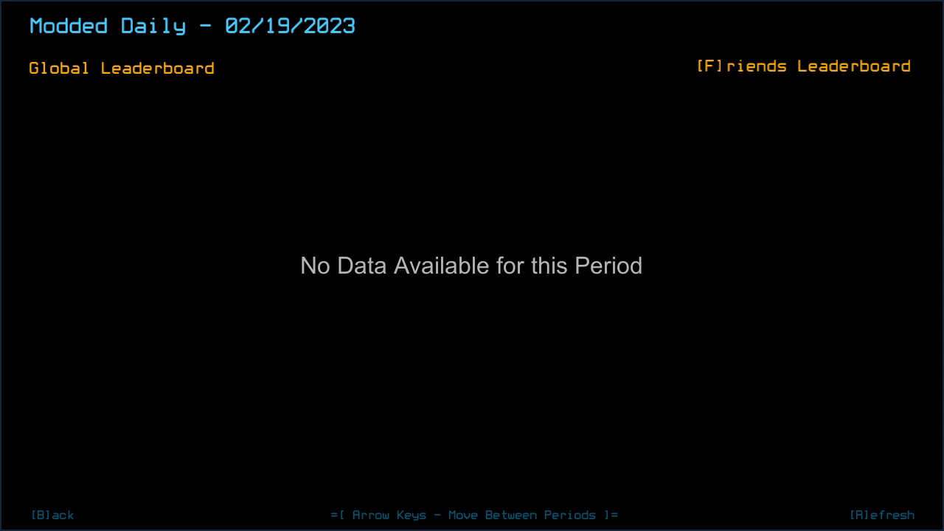
mouse_move(640, 156)
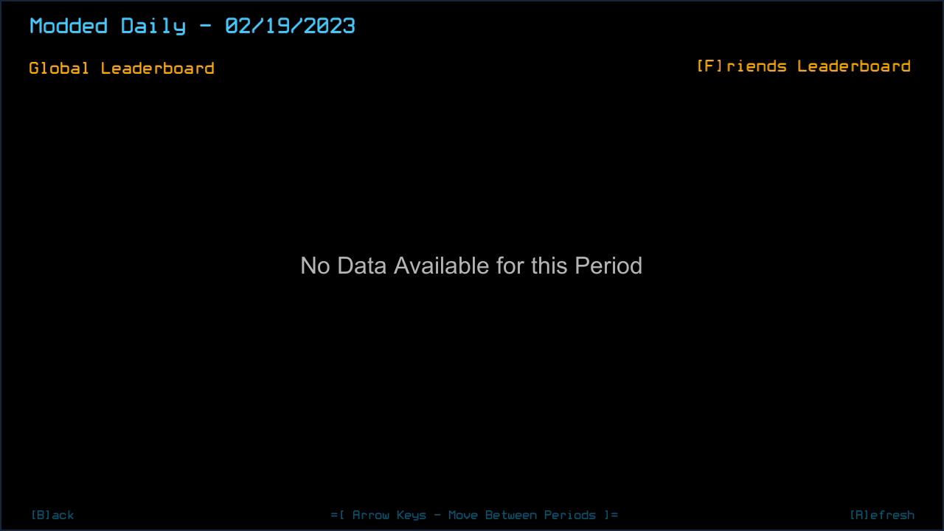
key("Left")
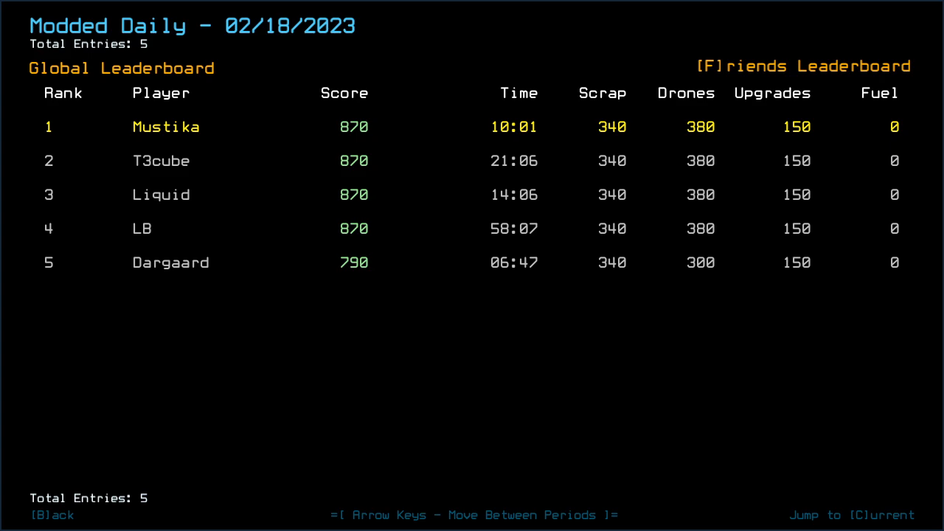
- Leave the leaderboard, enter 'ready 3;set' in the alias editor, and close it to return to the ship
key("b")
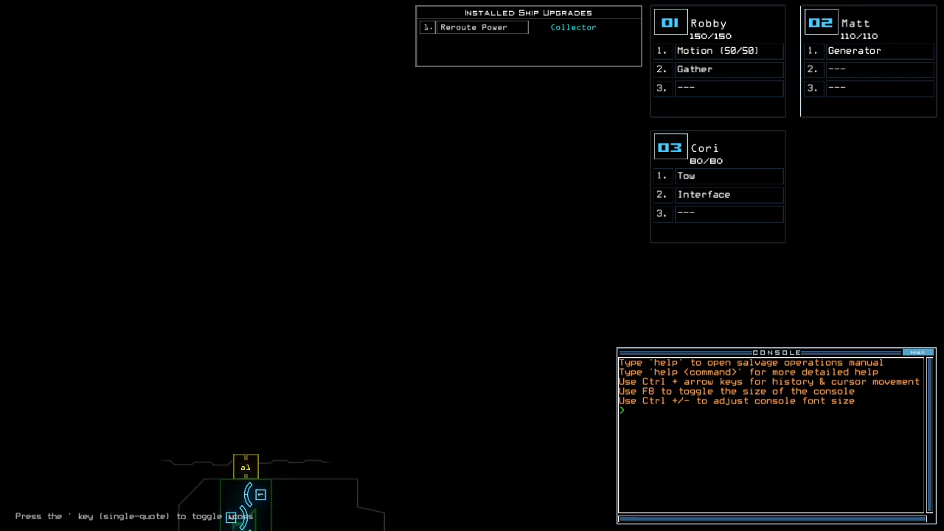
type("ready 3;set")
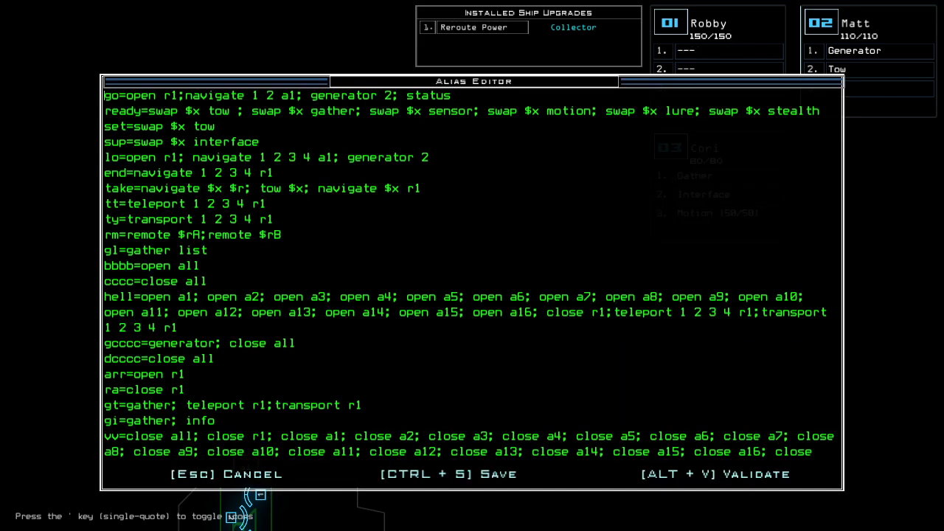
mouse_move(276, 101)
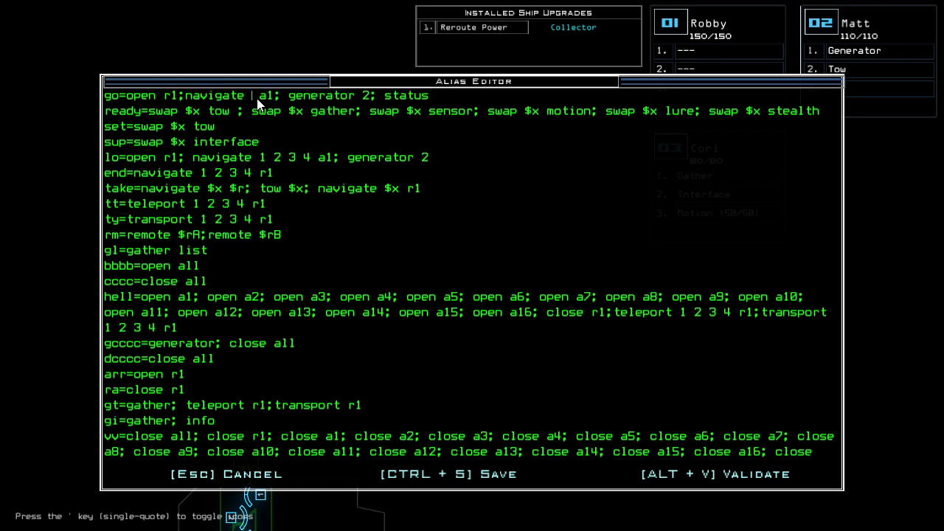
key("Escape")
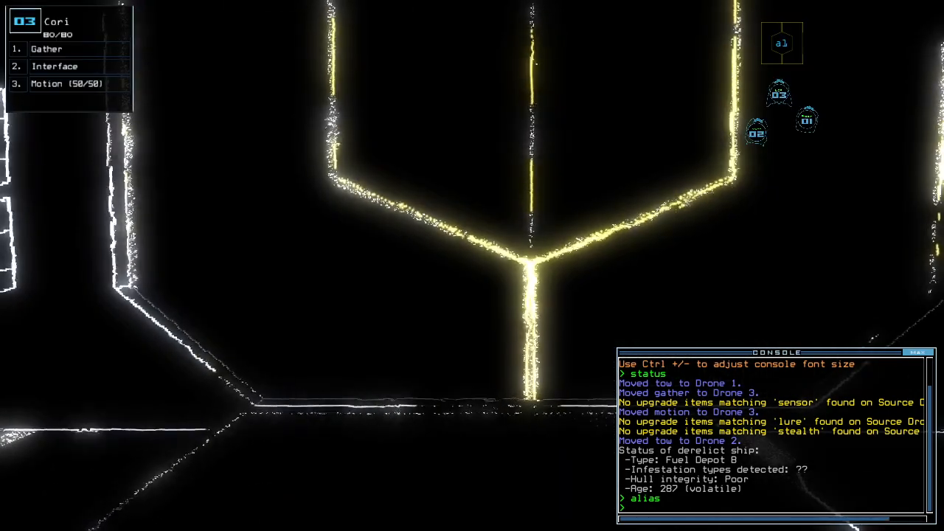
- Run the go alias to send the drones into the derelict Fuel Depot
type("go")
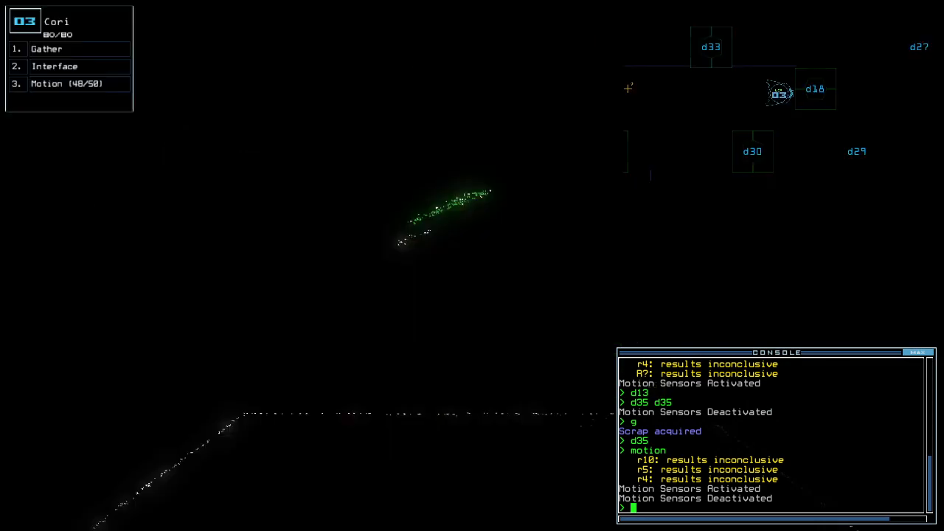
- Open door d18 and run the rv command to activate Cori's interface
type("d18")
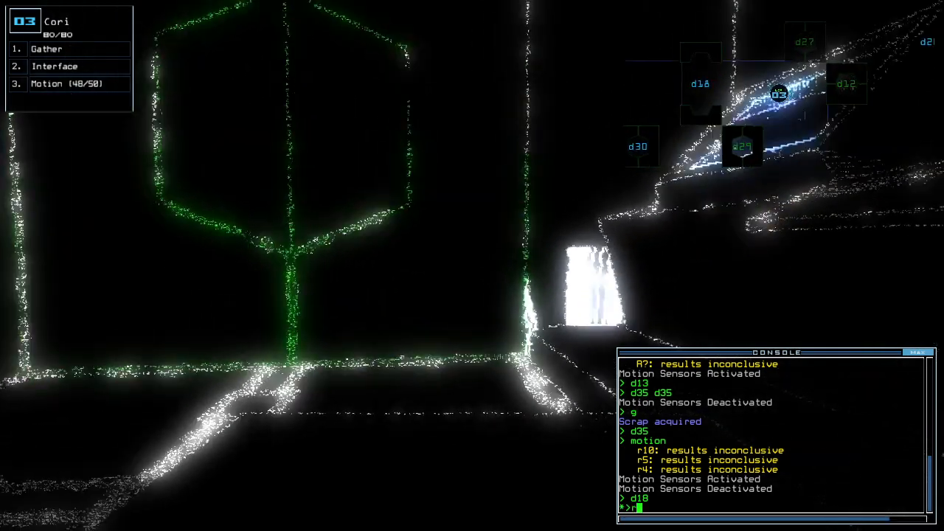
type("rv")
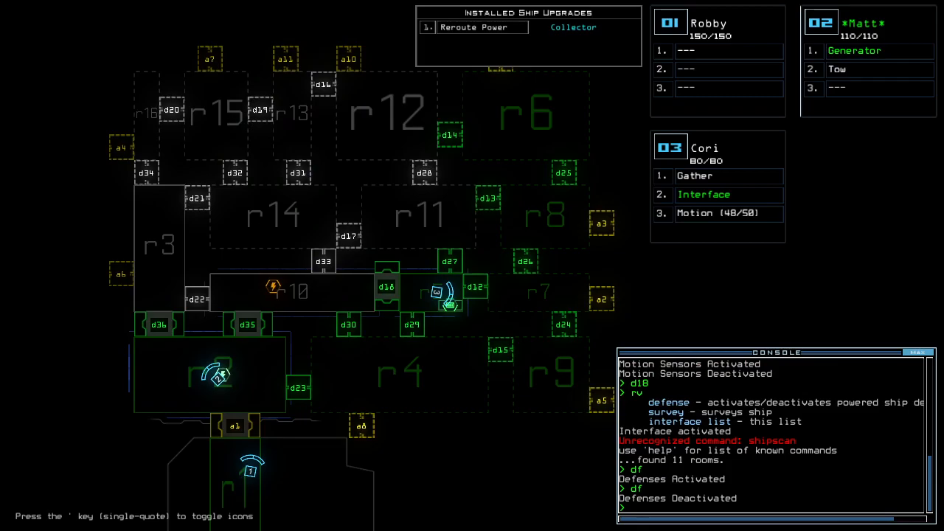
- Scan for motion, issue a door command, and scan again after the r8 defenses fire
type("motion")
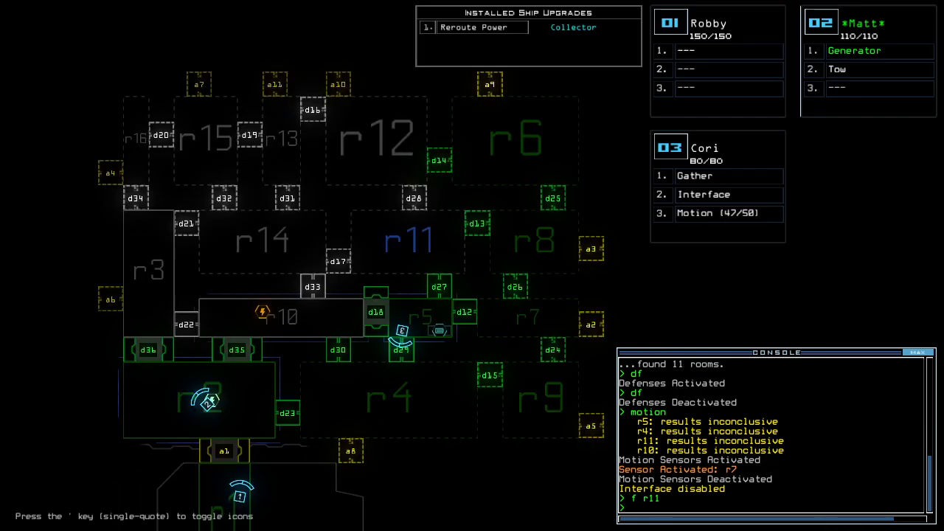
type("d")
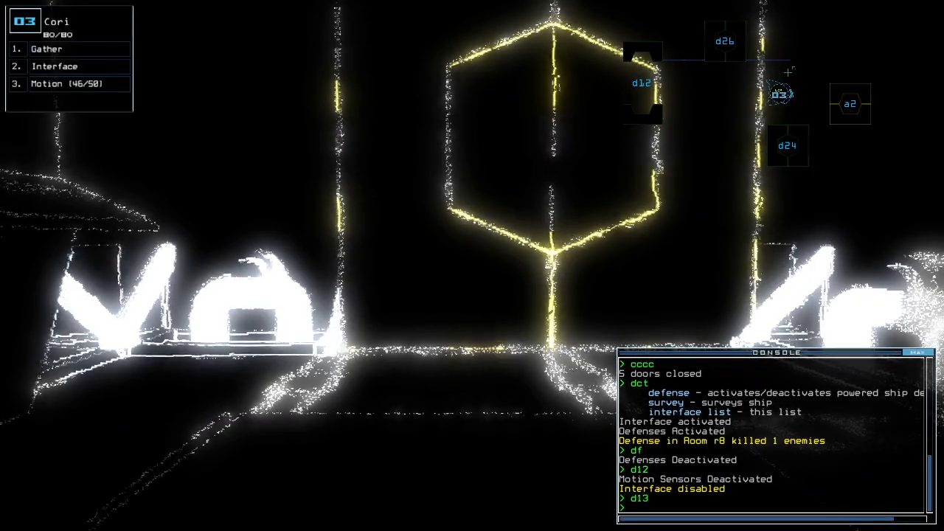
type("motion")
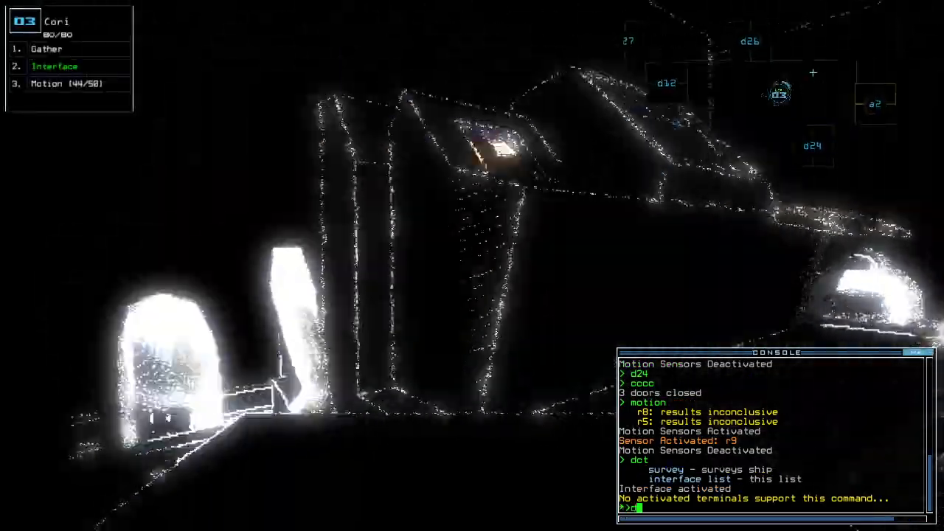
- Open door d12, then close all doors with the cccc alias
type("d12")
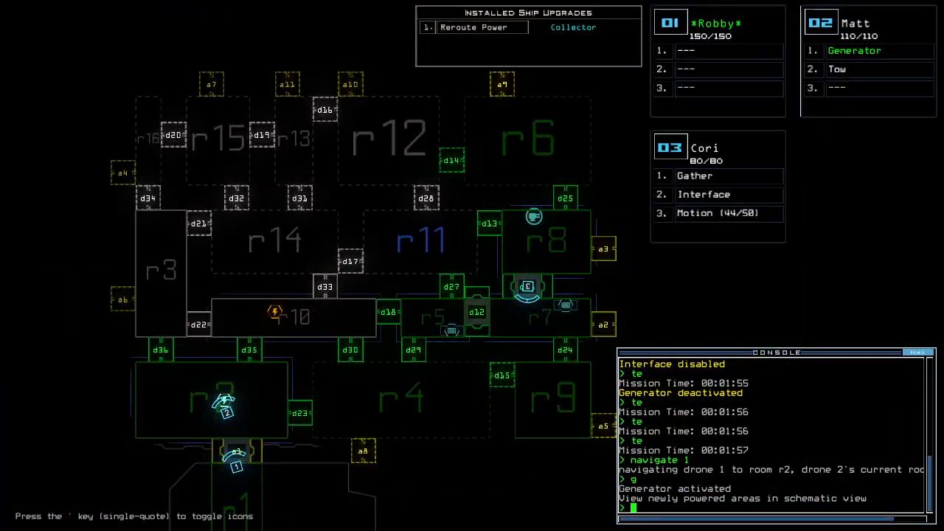
type("cccc")
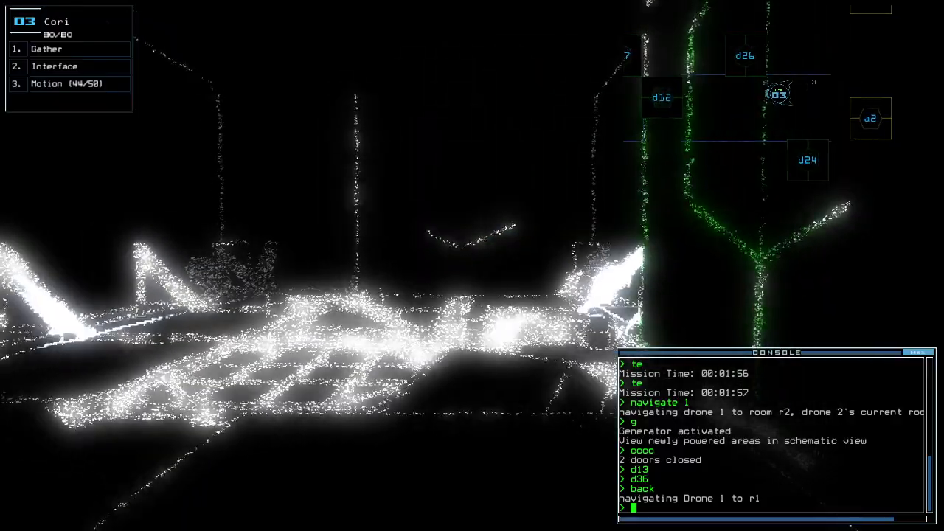
- Run generator 2 to power the area while the r8 defenses kill 20 enemies
type("generator 2")
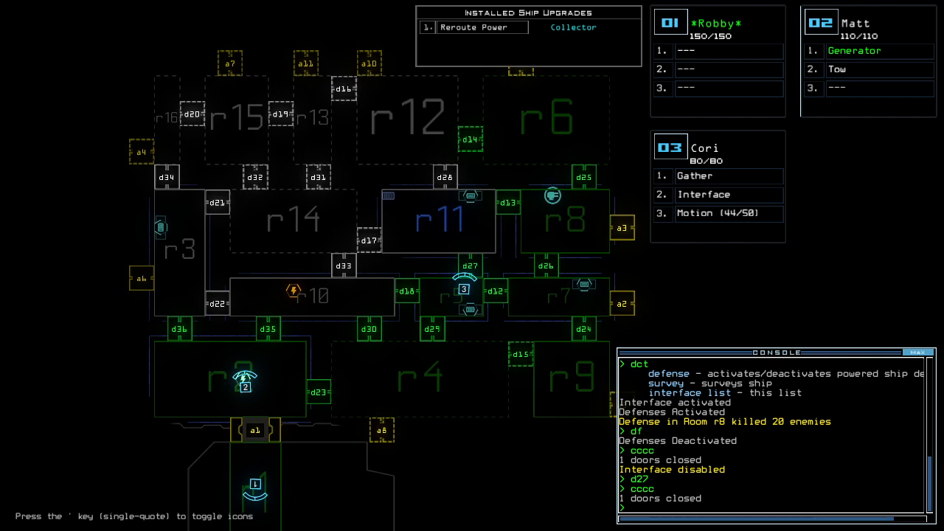
- Run a motion scan before opening the doors to r1 and re-docking
type("motion")
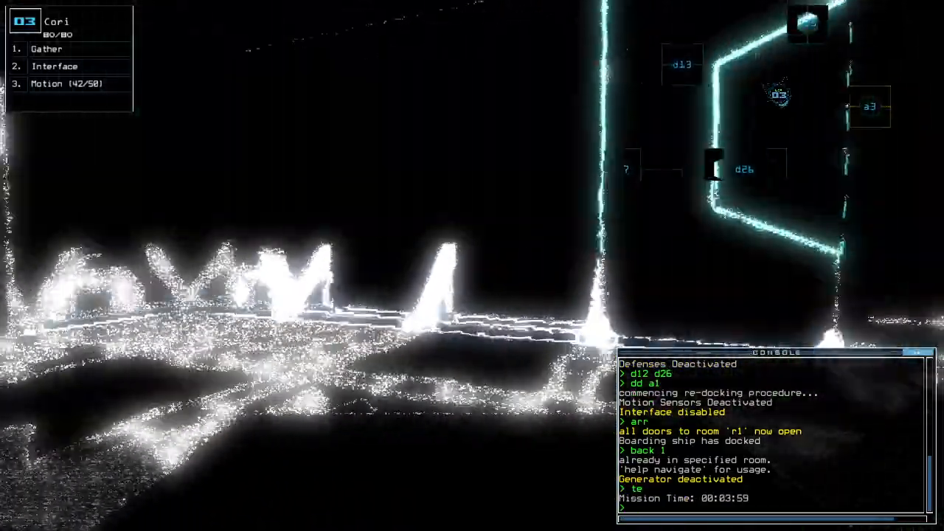
key("'")
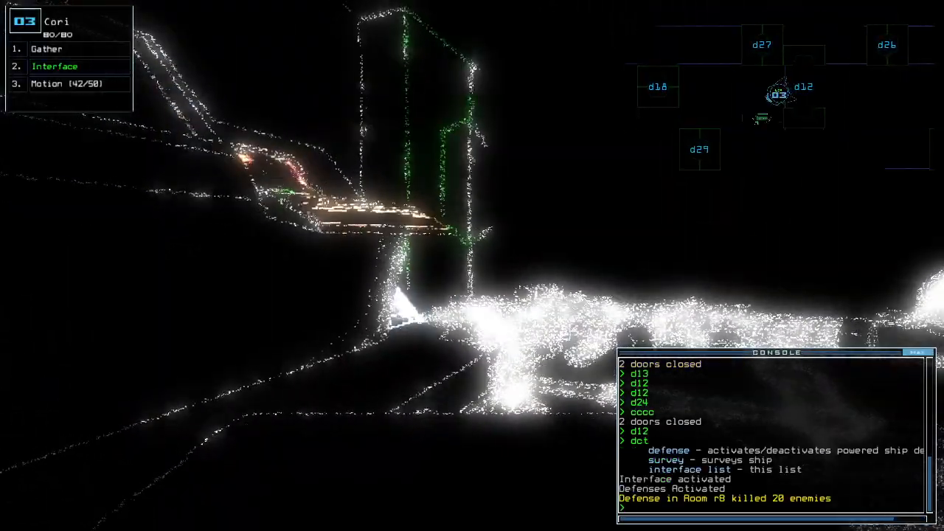
- Fire the r8 defenses with df, then open the doors at airlock a9 with dd a9
type("df")
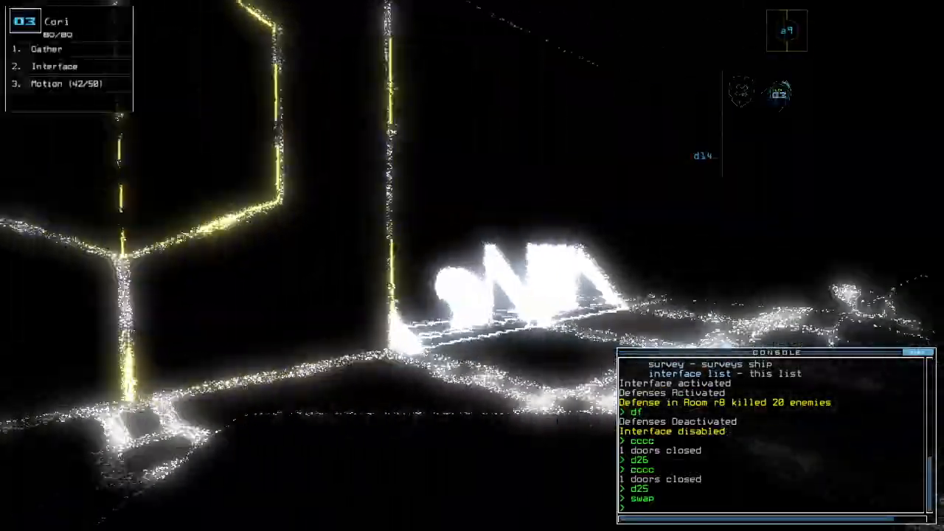
type("dd a9")
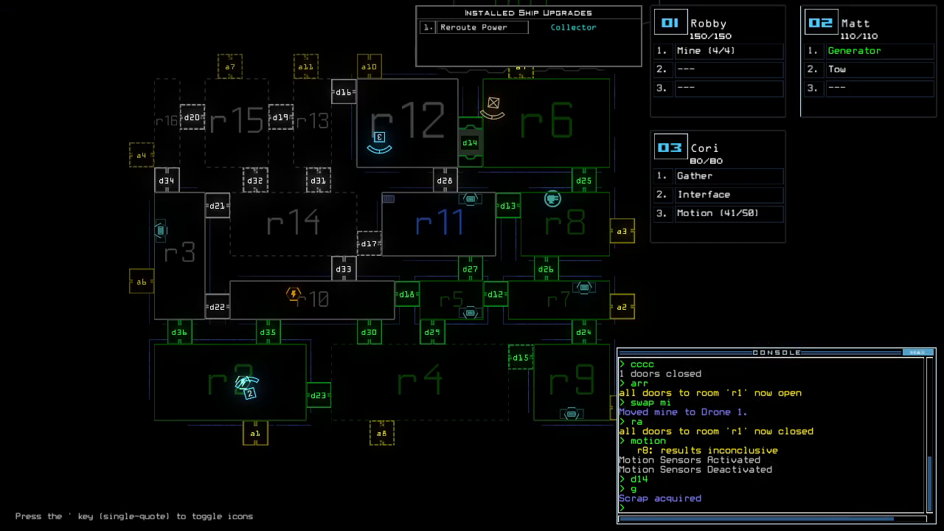
- Re-dock the boarding ship at an airlock with the 'dd' command and reopen r1's doors
type("dd a10")
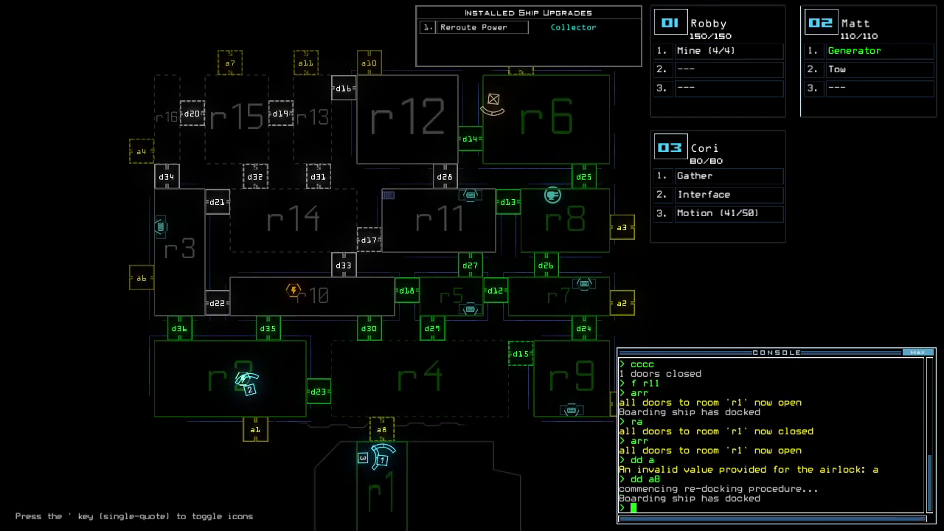
- Operate doors d34 and d20 while moving the drones into the newly scanned rooms
type("d")
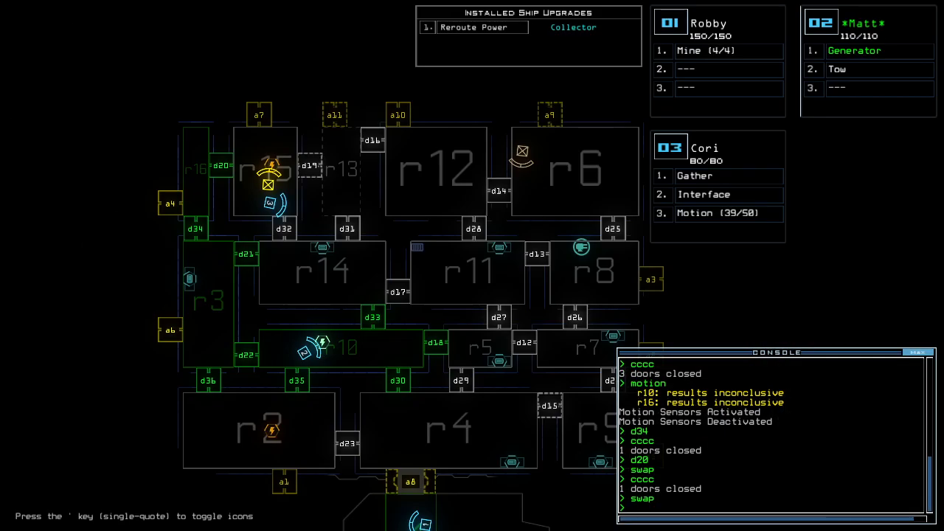
- Dock at airlock a7, restore the generator, tow HAL with Matt and operate door d32
type("dd a")
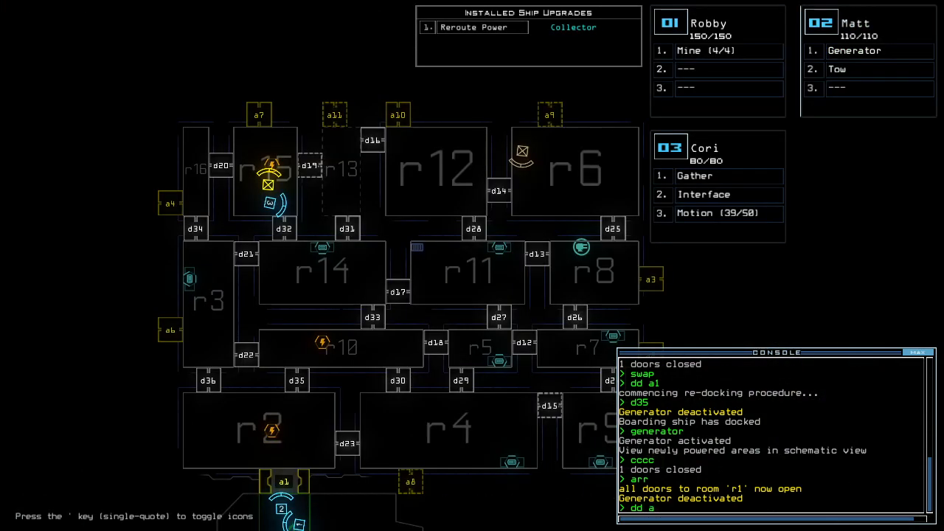
type("dd a7")
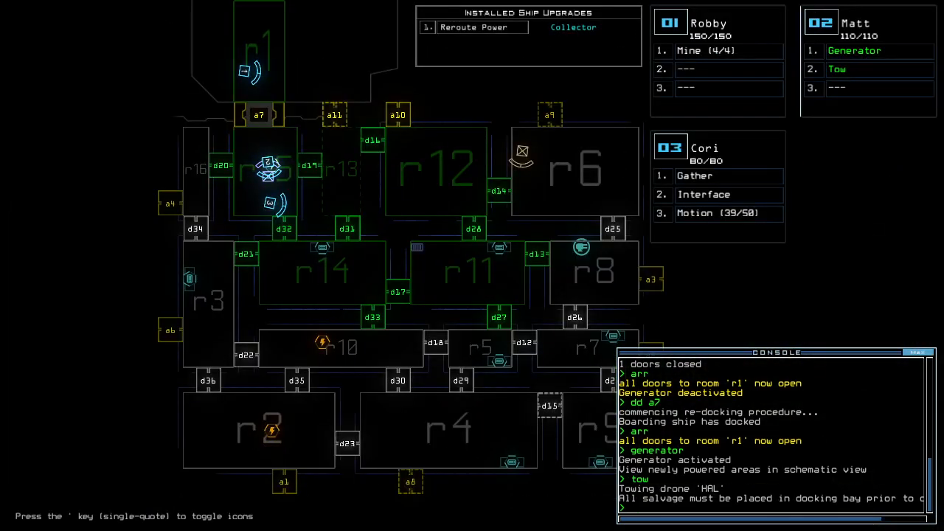
type("d32")
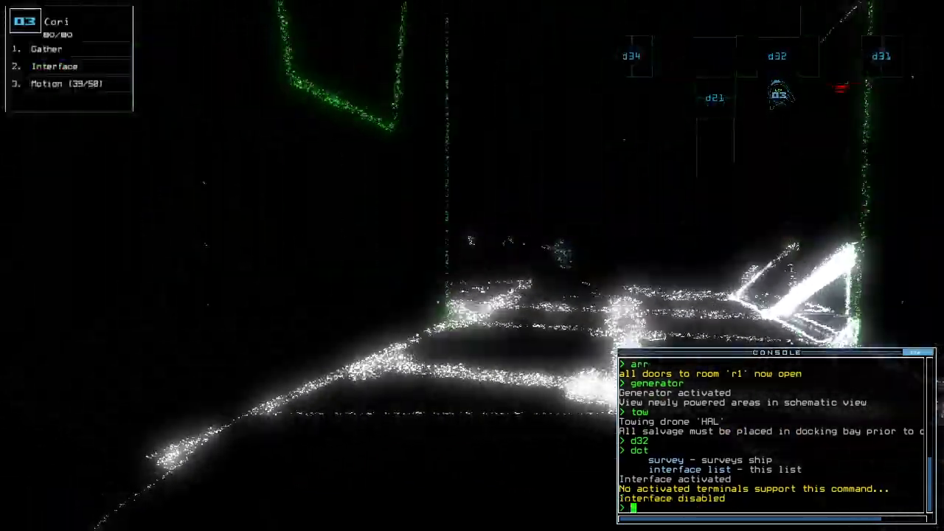
- Run a motion scan while gathering fuel and recalling drones 2 and 3 to r1
type("motion")
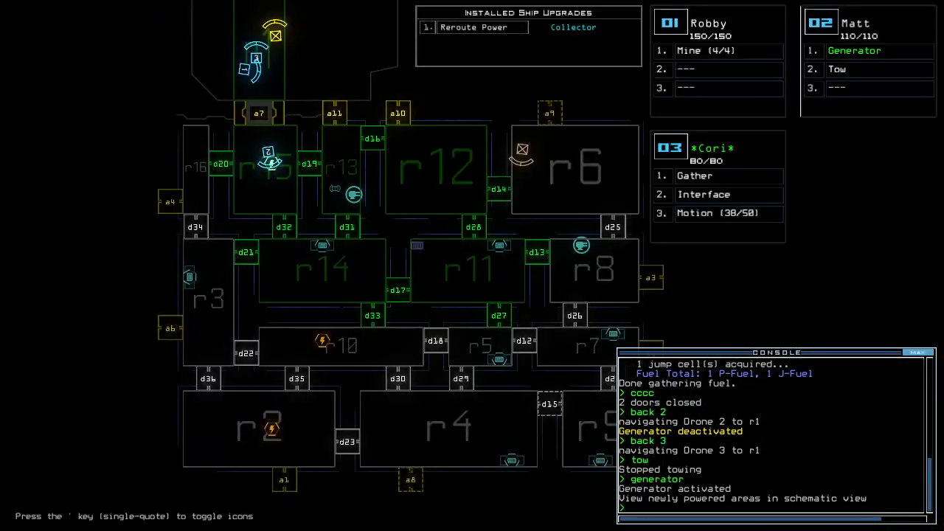
- Toggle doors d31, d33, d28, d27, re-dock at a1 and repower the generator
type("d")
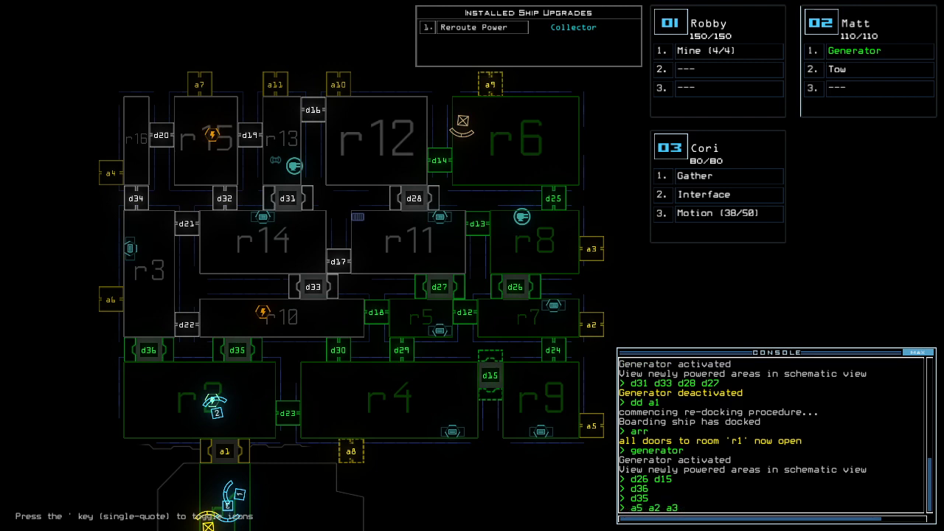
- Open airlock a9 and switch the generator to vent the derelict rooms
type("a")
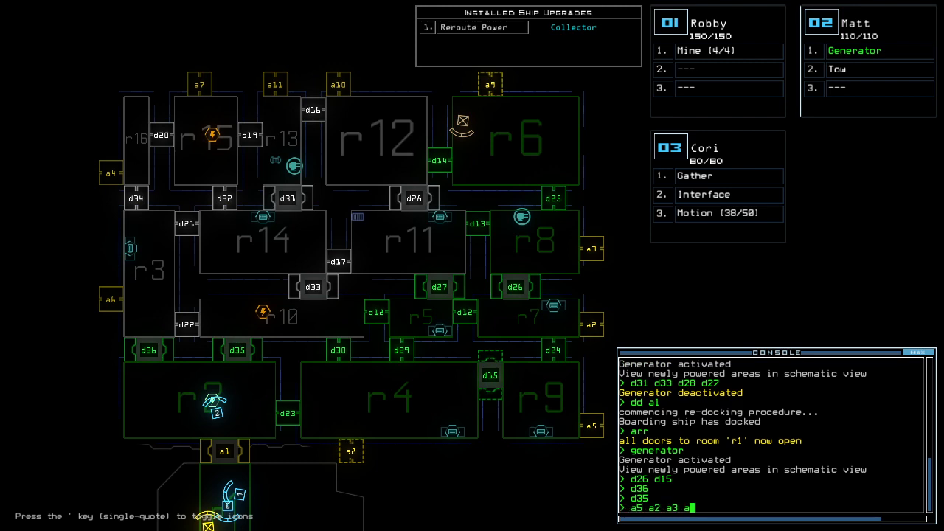
type("9")
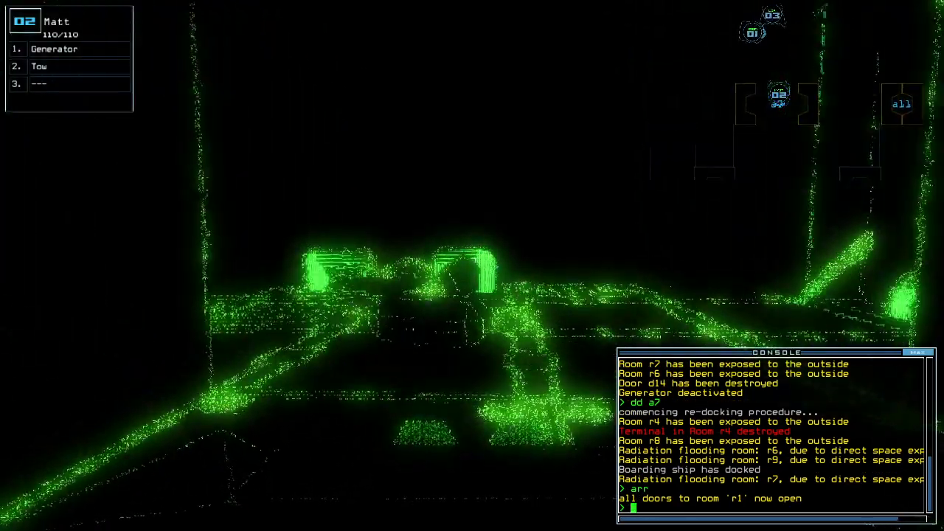
type("generator")
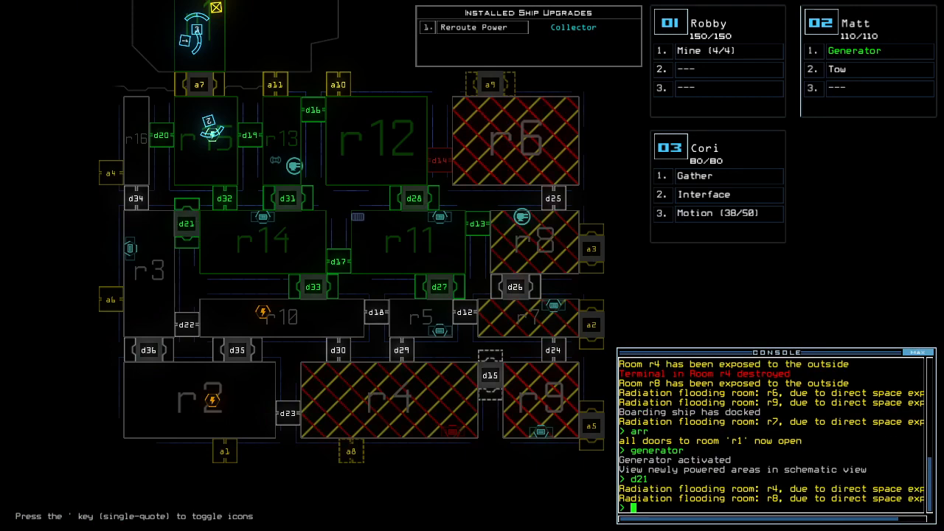
- Open door d20 and airlock a11 to flood the remaining rooms
type("d2")
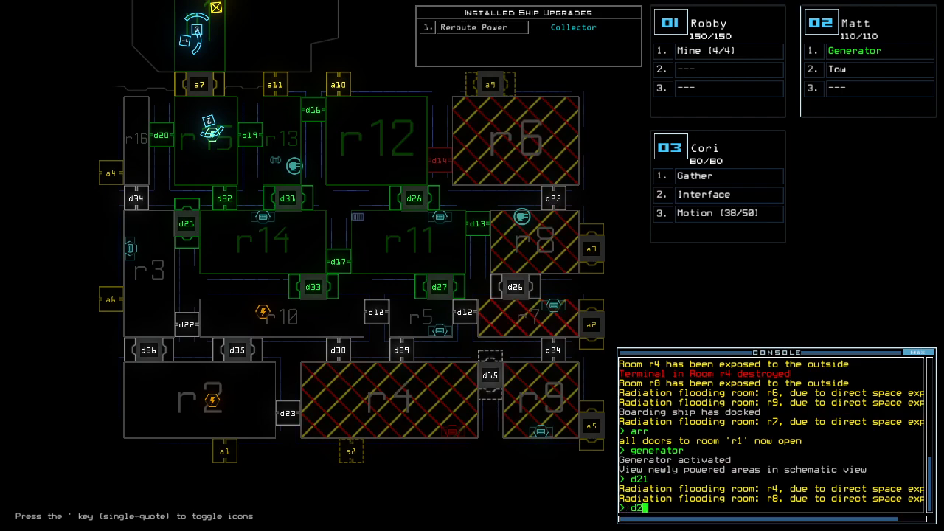
type("0")
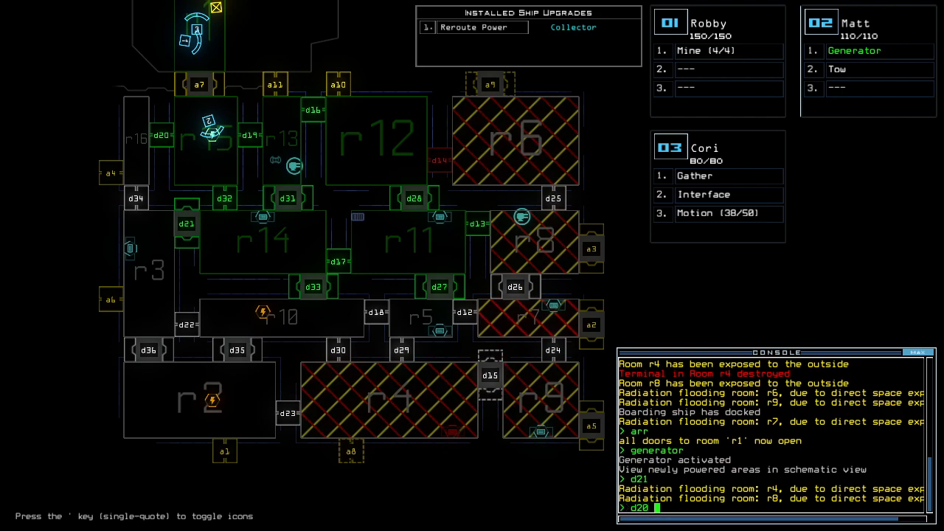
type(";a11")
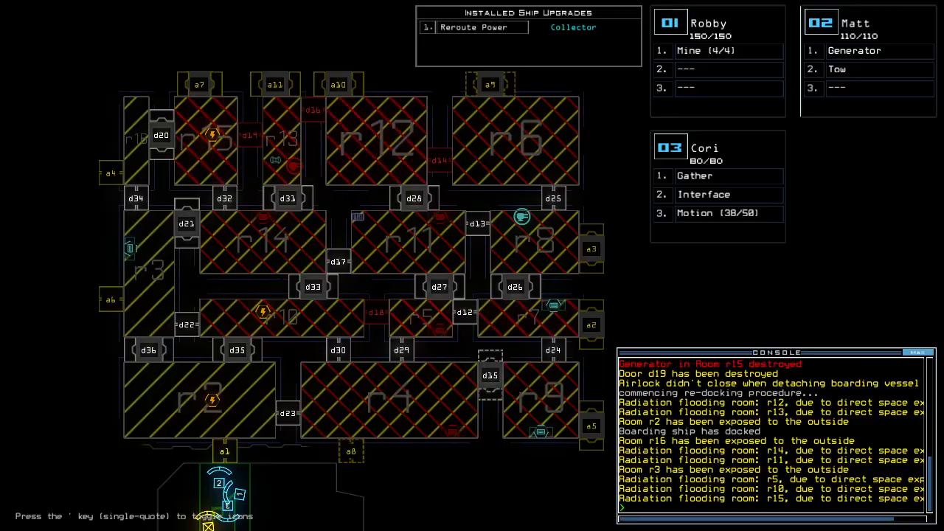
mouse_move(300, 41)
type("swap")
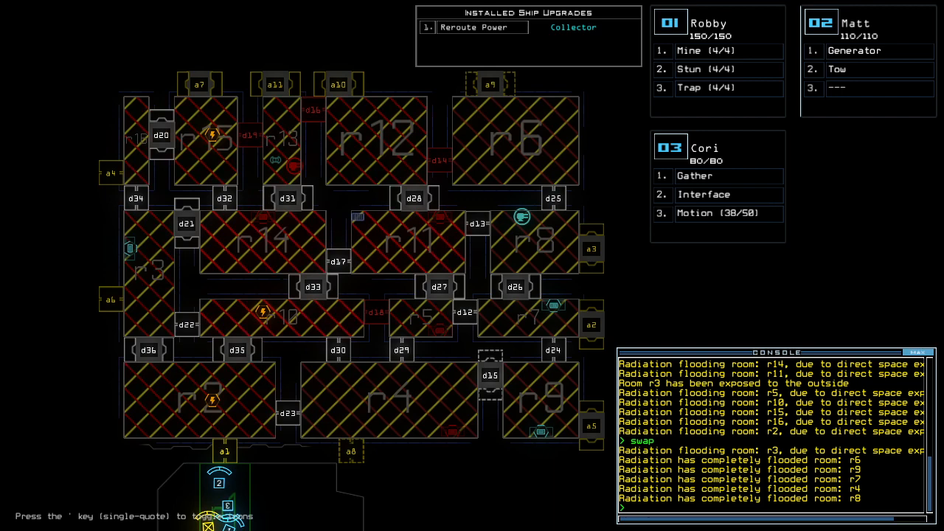
- Check mission time, leave the derelict with 'out' and accept the 865-point daily score
type("time")
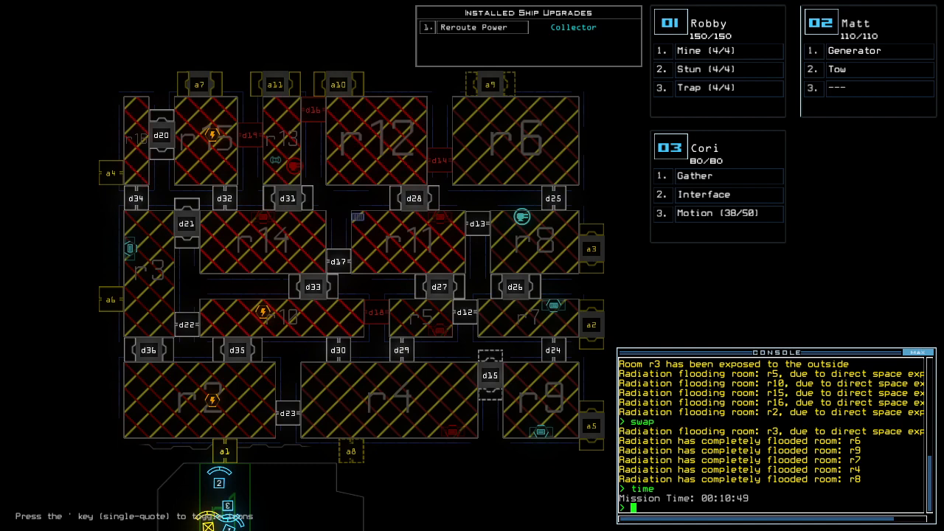
type("ou")
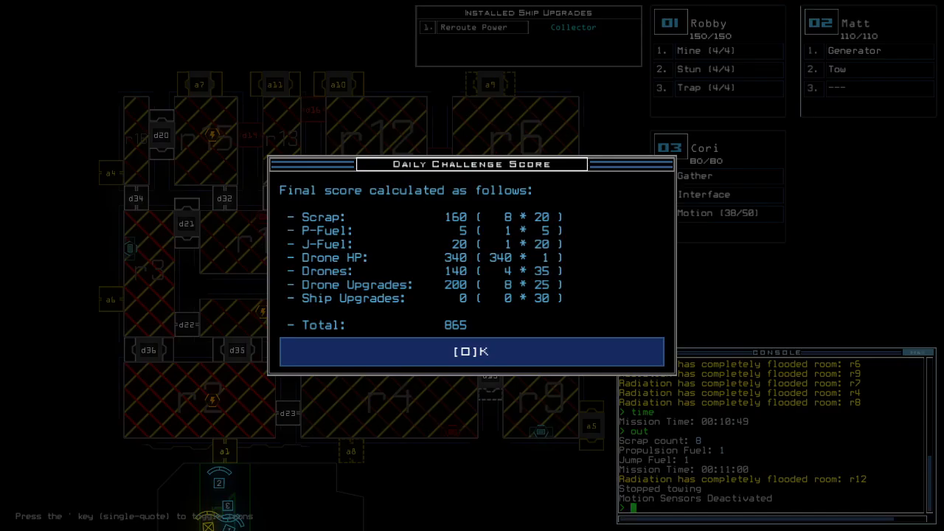
left_click(474, 351)
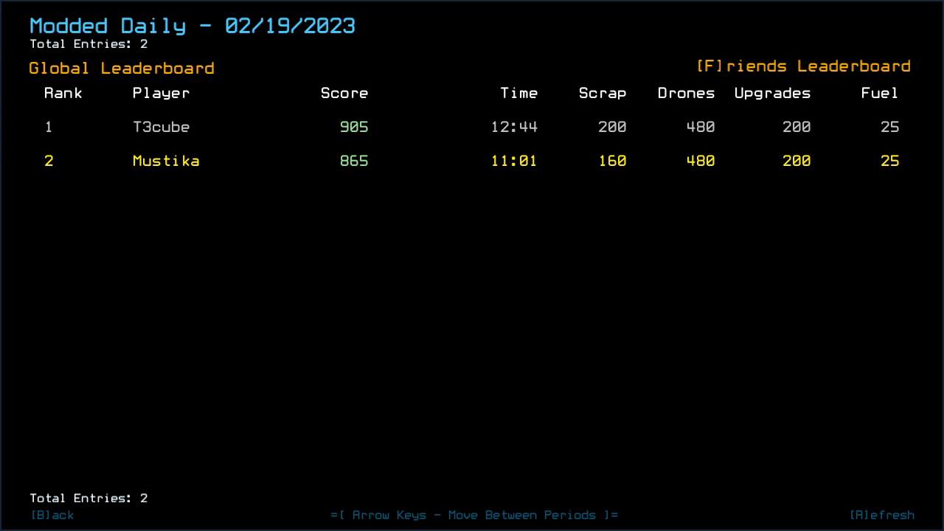
mouse_move(660, 388)
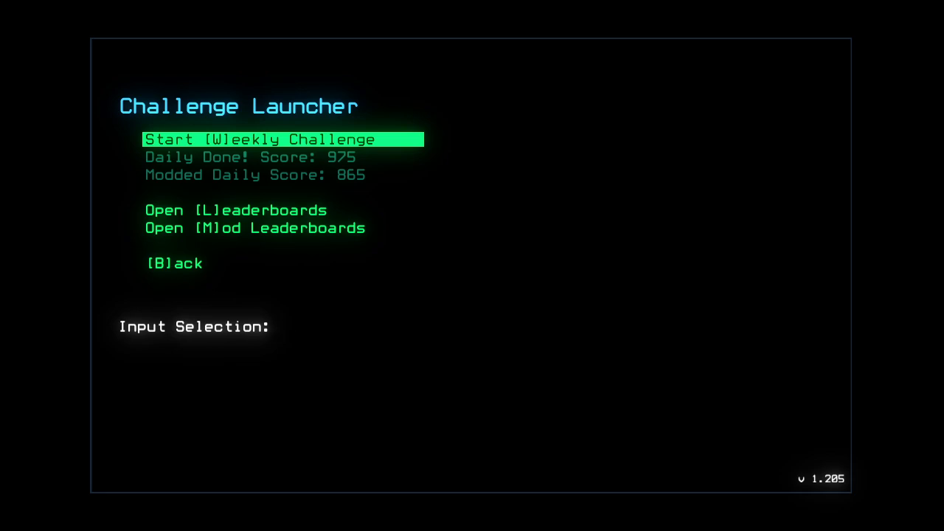
- Back out of the Challenge Launcher to the Boot Utility main menu
key("b")
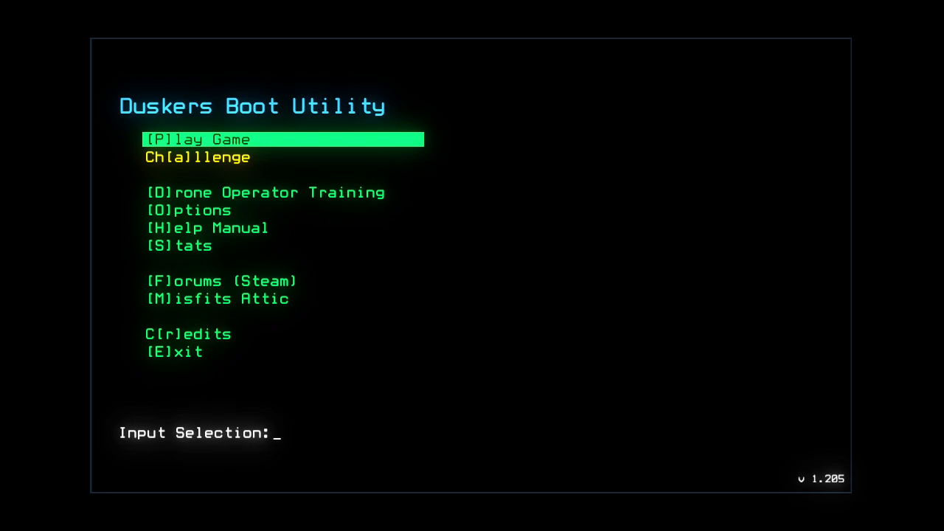
mouse_move(732, 204)
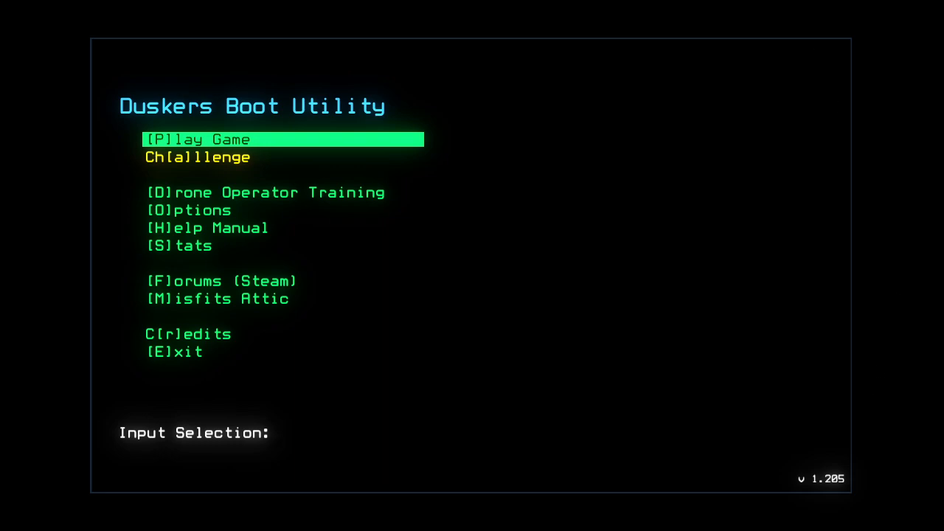
mouse_move(779, 298)
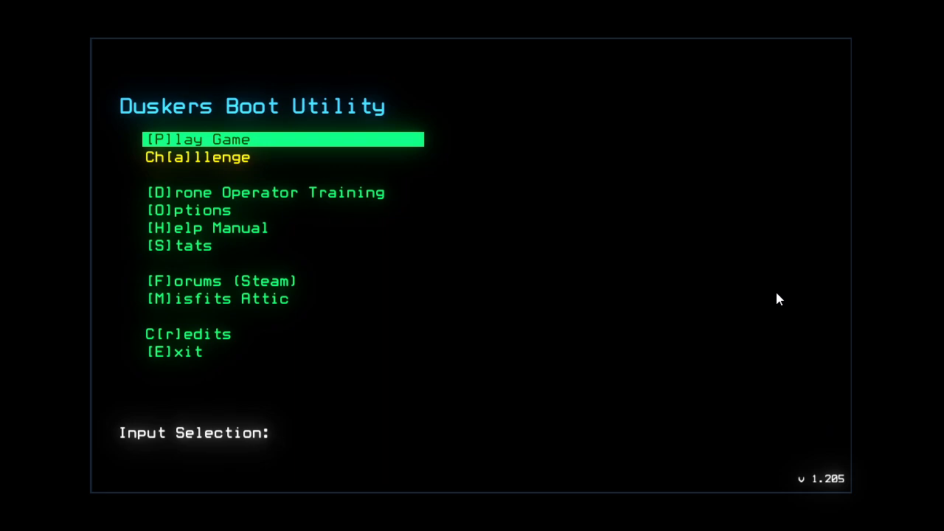
mouse_move(649, 404)
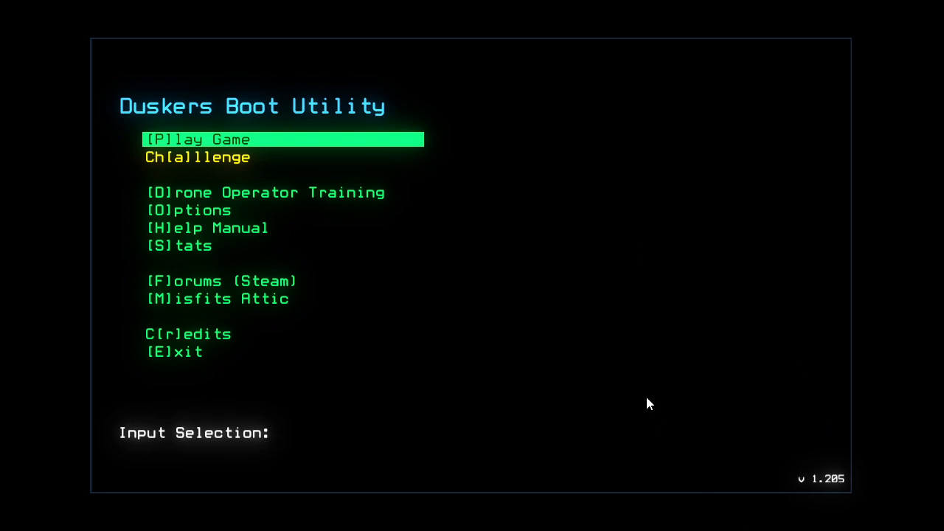